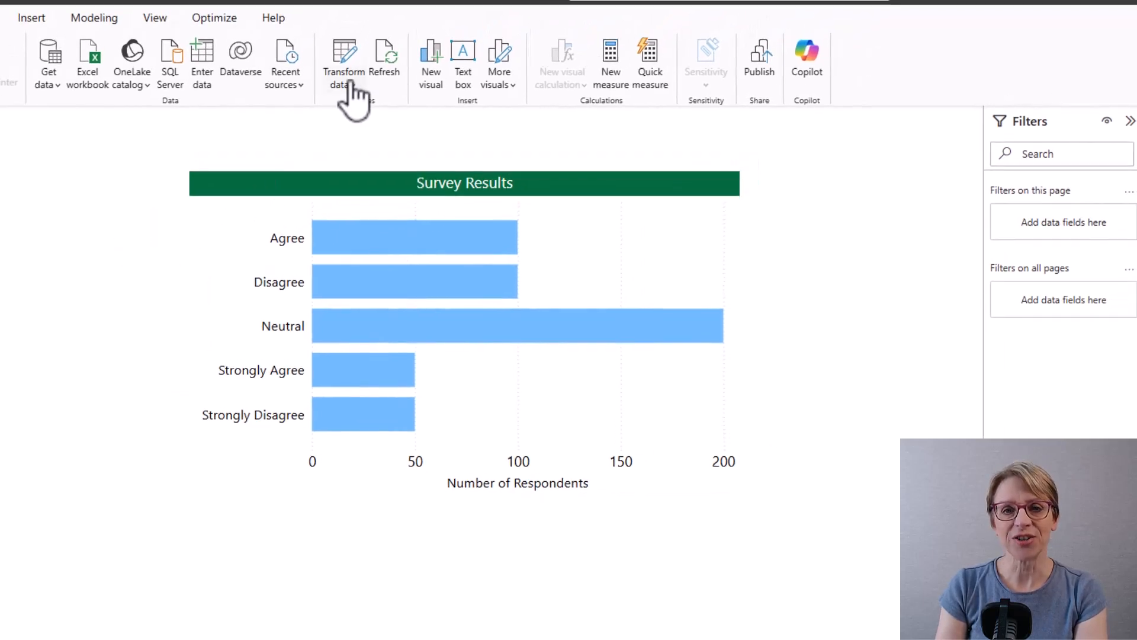
- Open the Power Query Editor on the Survey query via Transform data, with Add Column tools shown
{"action": "left_click", "coordinate": [343, 63]}
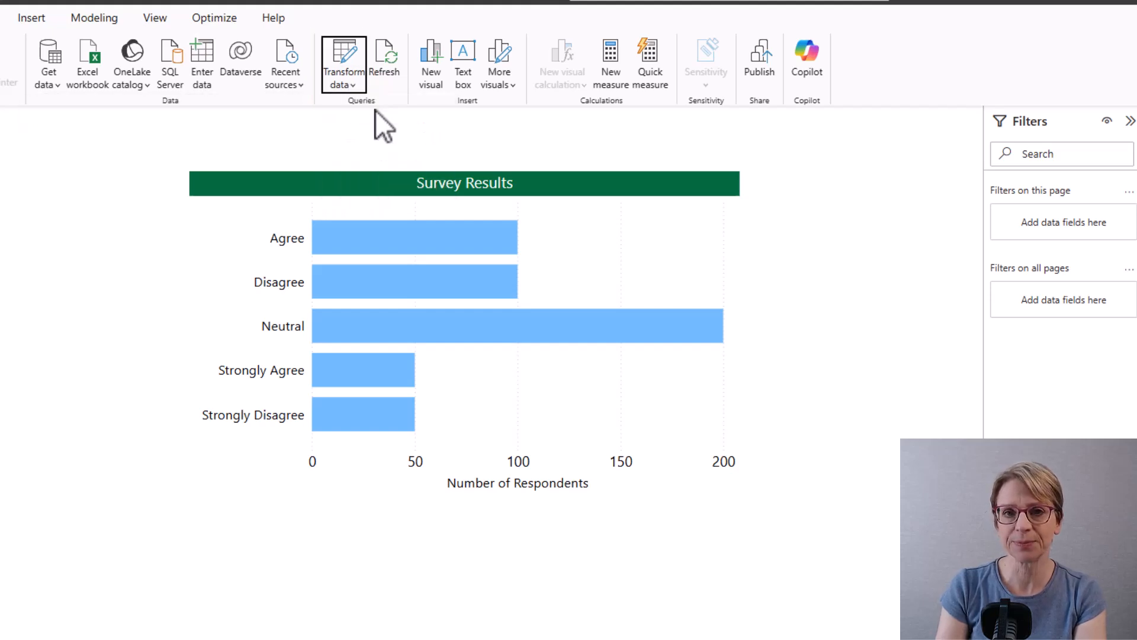
{"action": "left_click", "coordinate": [343, 58]}
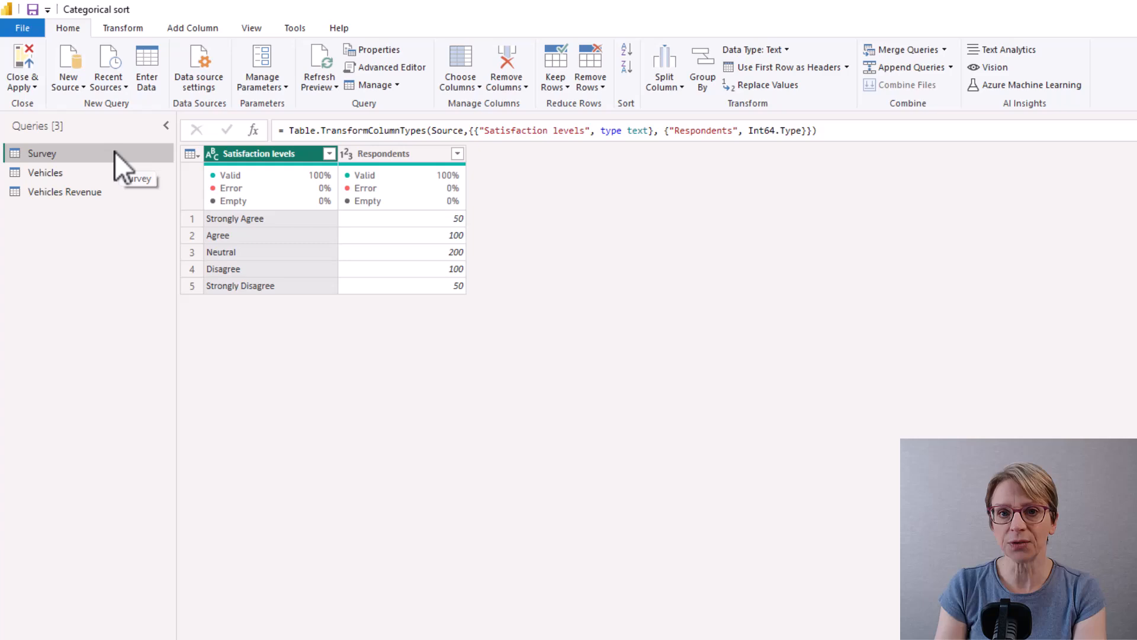
{"action": "mouse_move", "coordinate": [193, 38]}
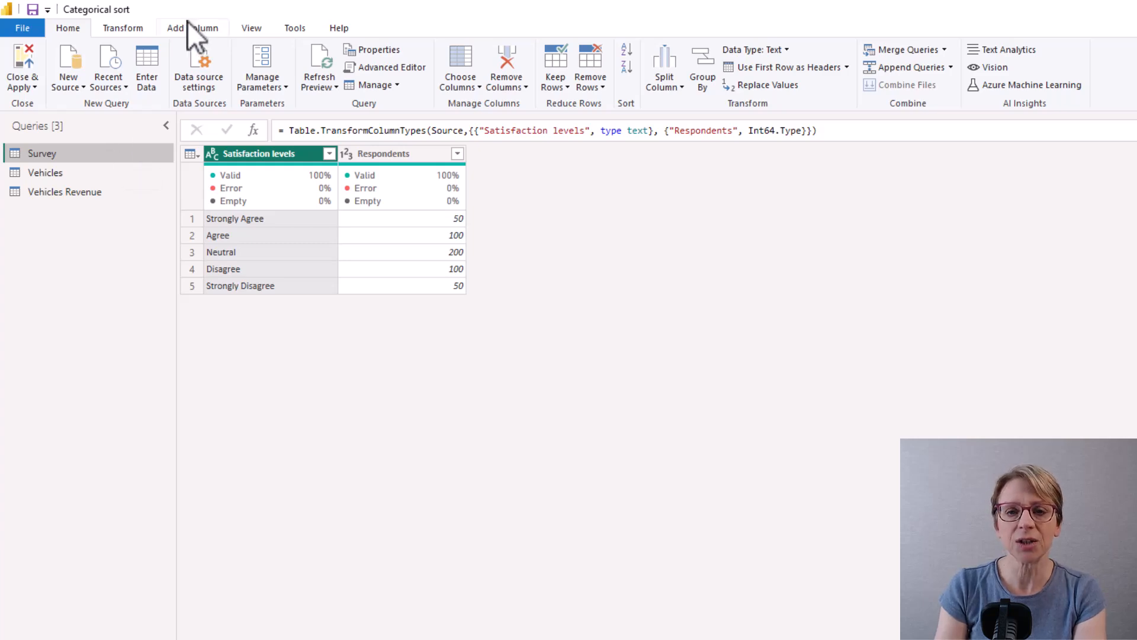
{"action": "left_click", "coordinate": [193, 27]}
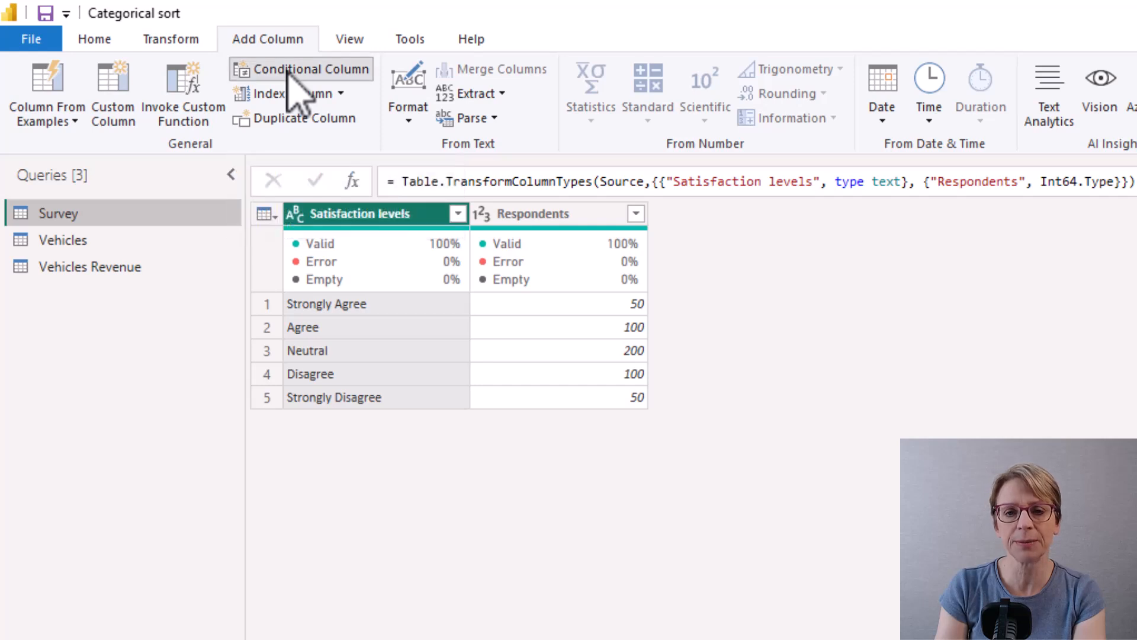
- Start a conditional column named Sort levels where Satisfaction levels equals Strongly Agree gives 1
{"action": "left_click", "coordinate": [309, 69]}
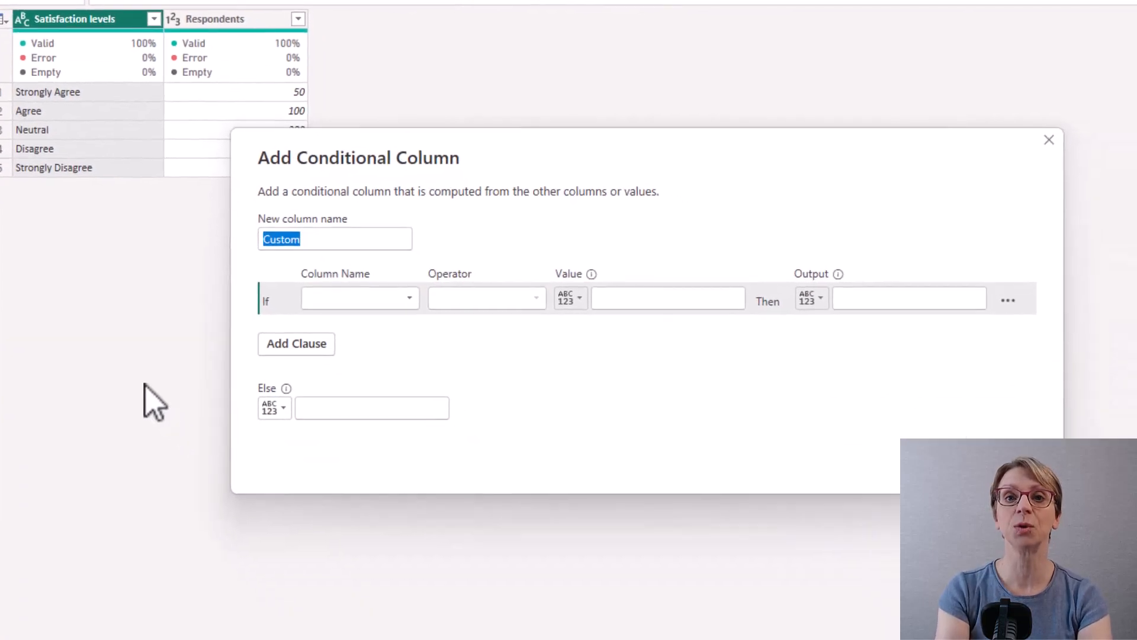
{"action": "type", "text": "S"}
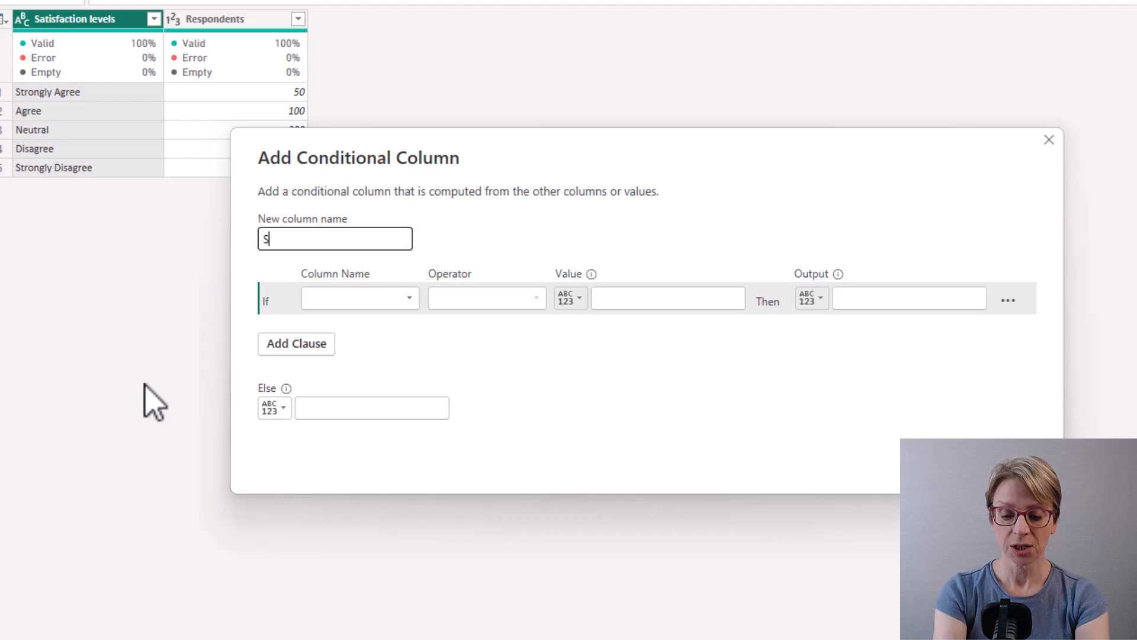
{"action": "type", "text": "ort lev"}
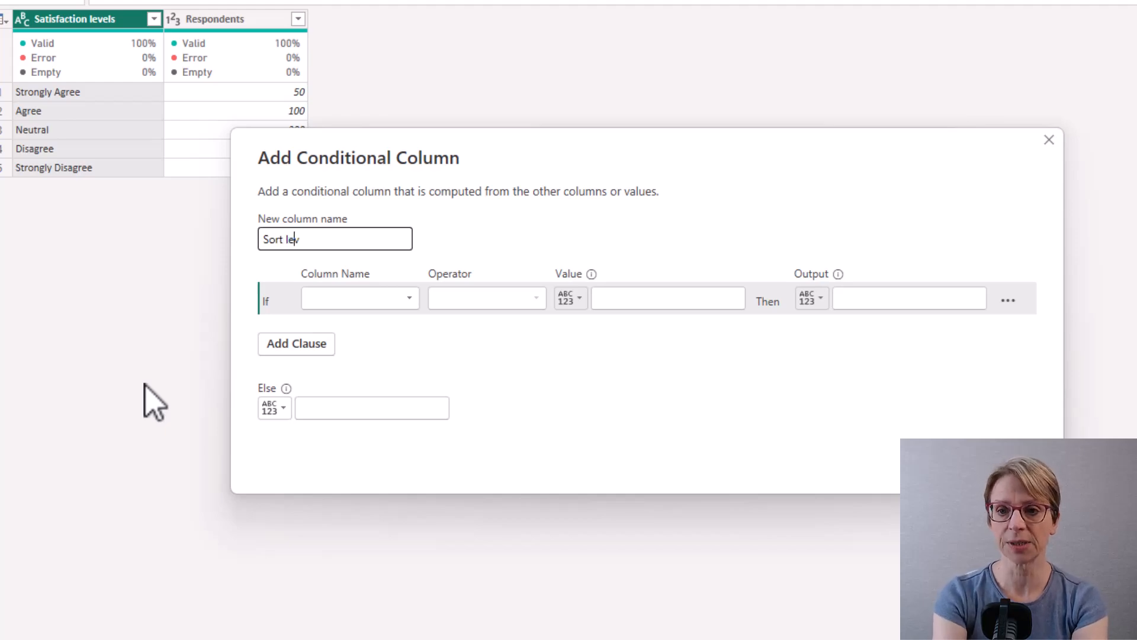
{"action": "type", "text": "els"}
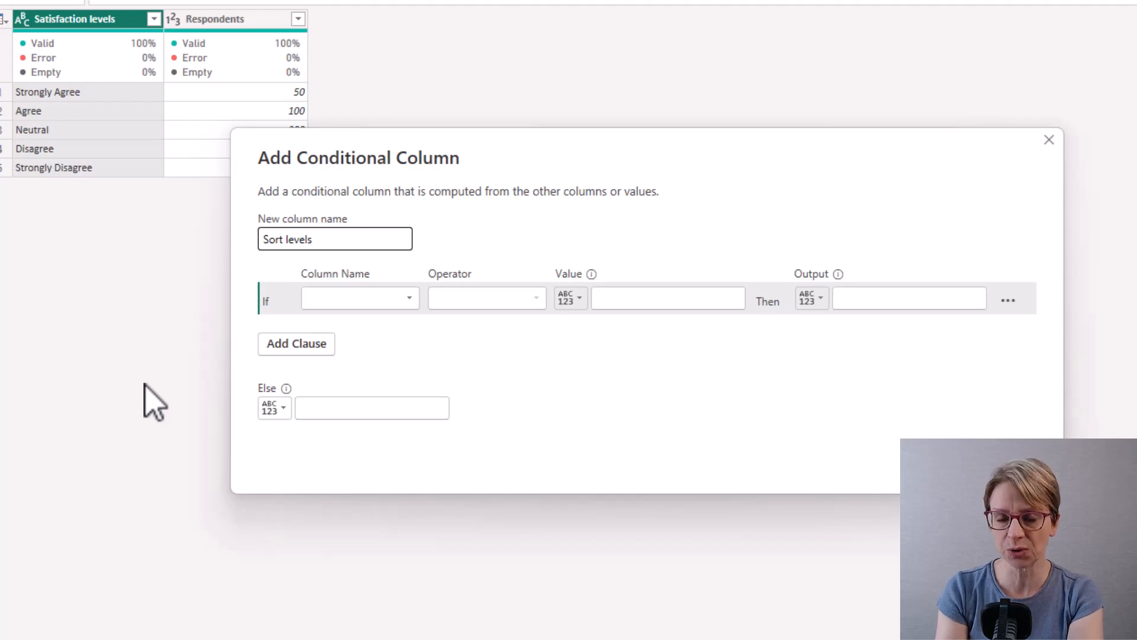
{"action": "left_click", "coordinate": [334, 238]}
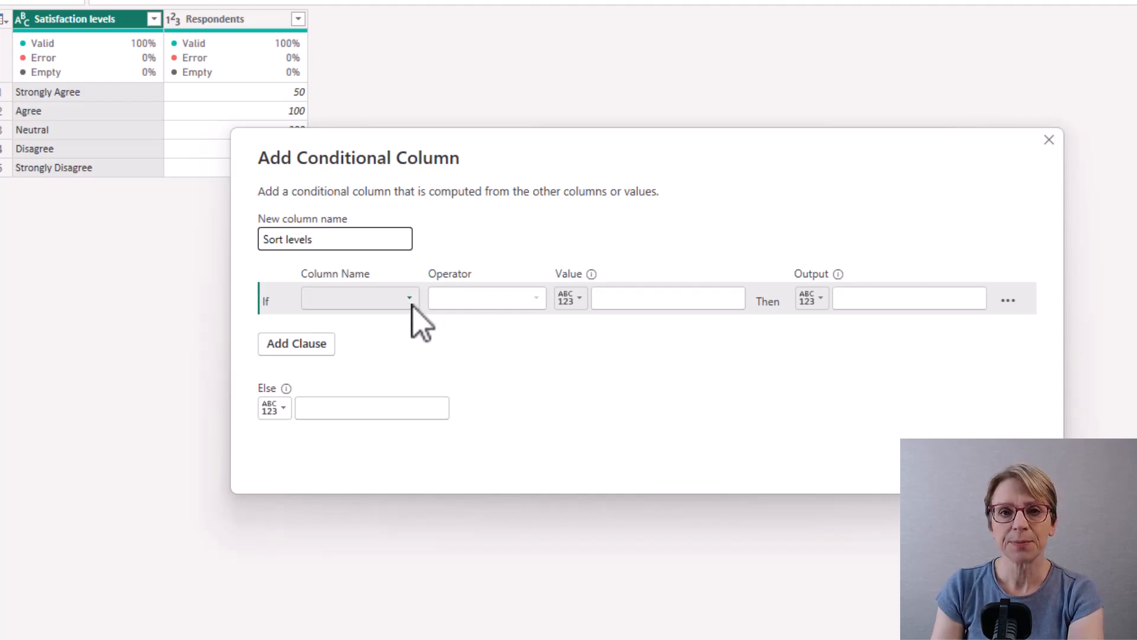
{"action": "left_click", "coordinate": [359, 298]}
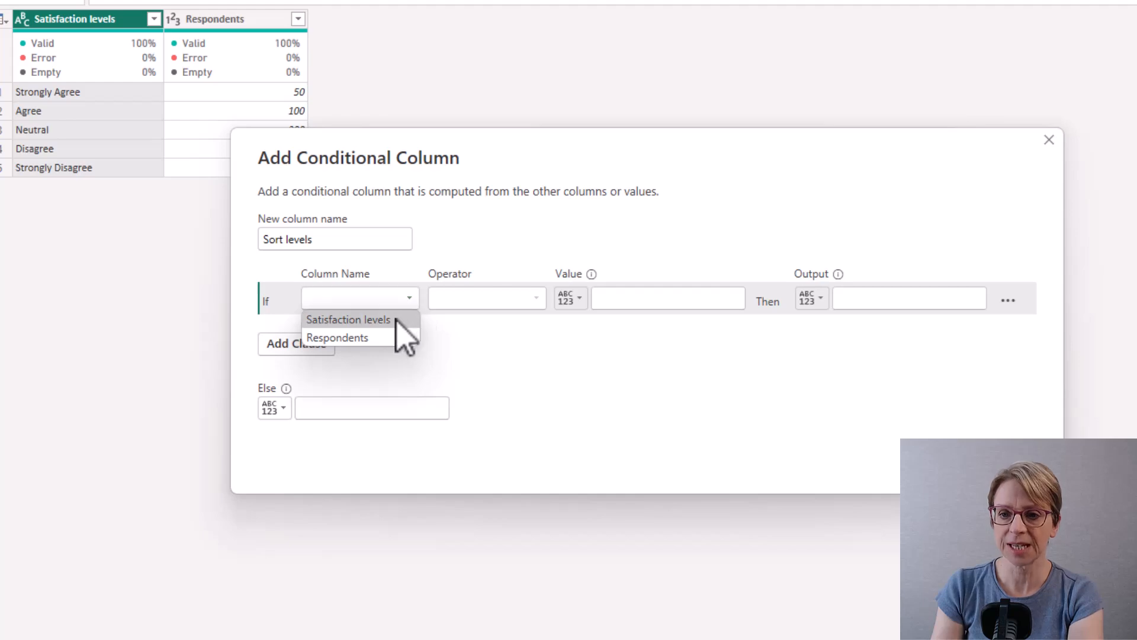
{"action": "left_click", "coordinate": [348, 319]}
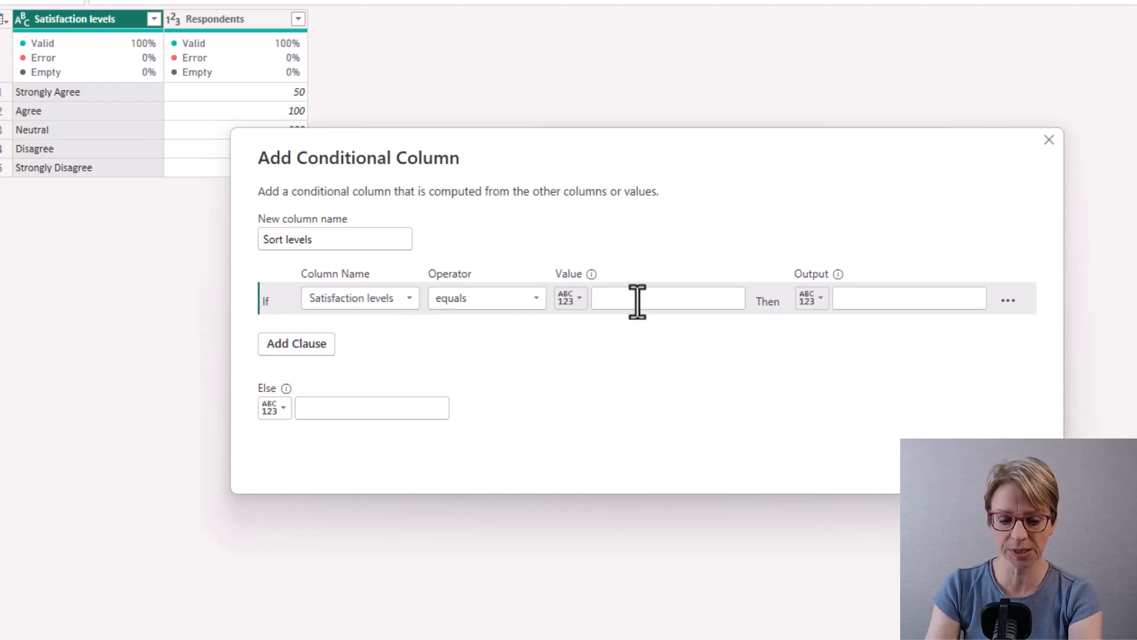
{"action": "type", "text": "Strongly A"}
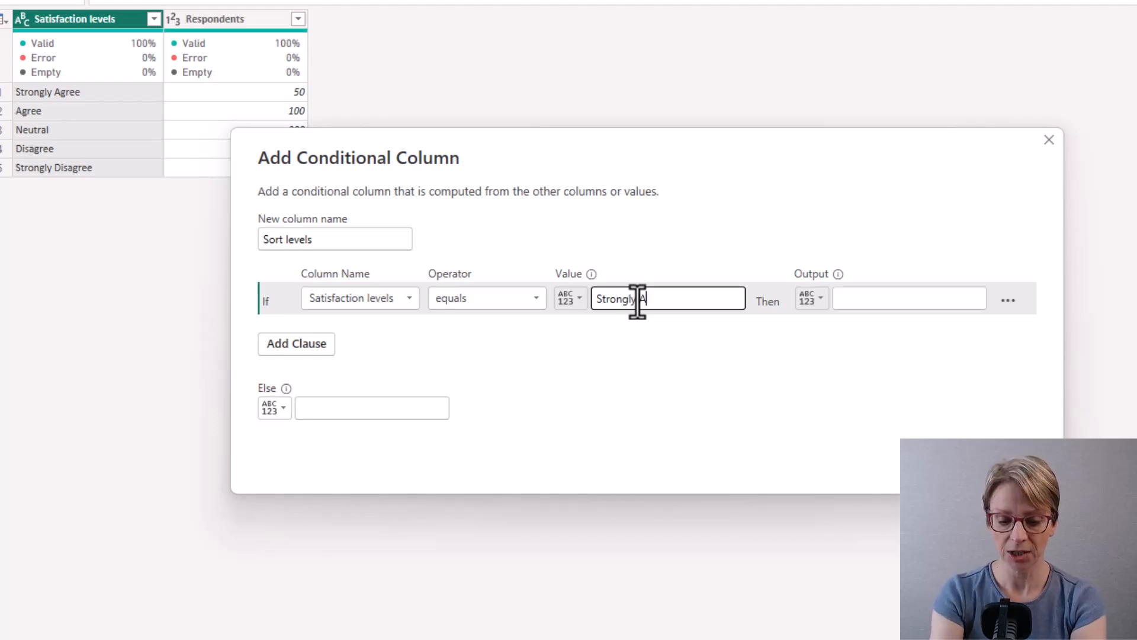
{"action": "left_click", "coordinate": [908, 298]}
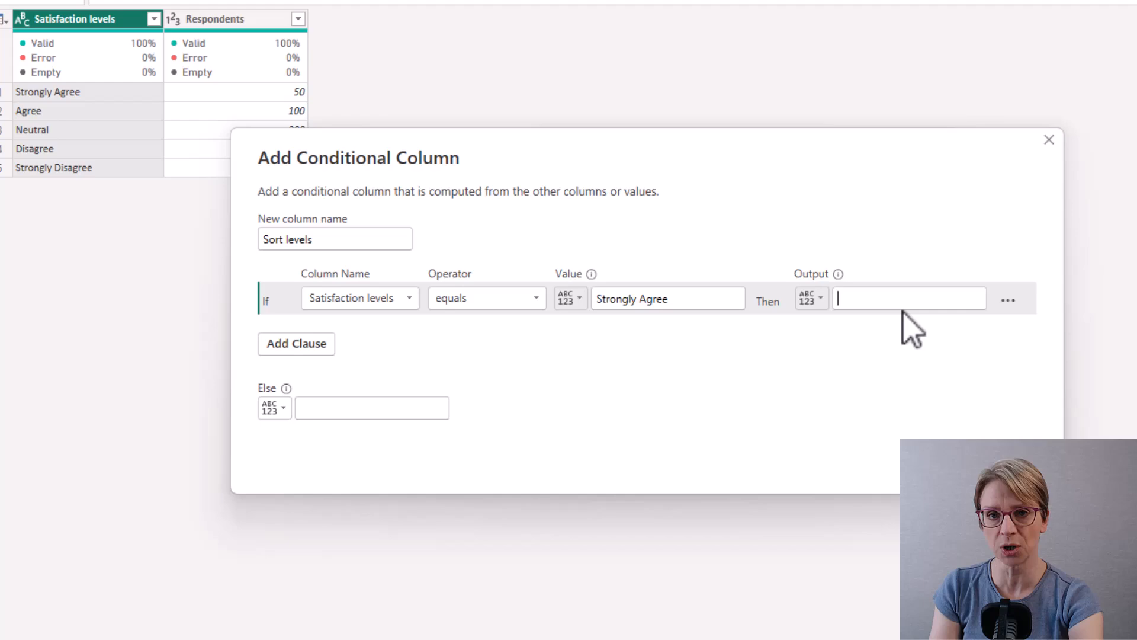
{"action": "type", "text": "1"}
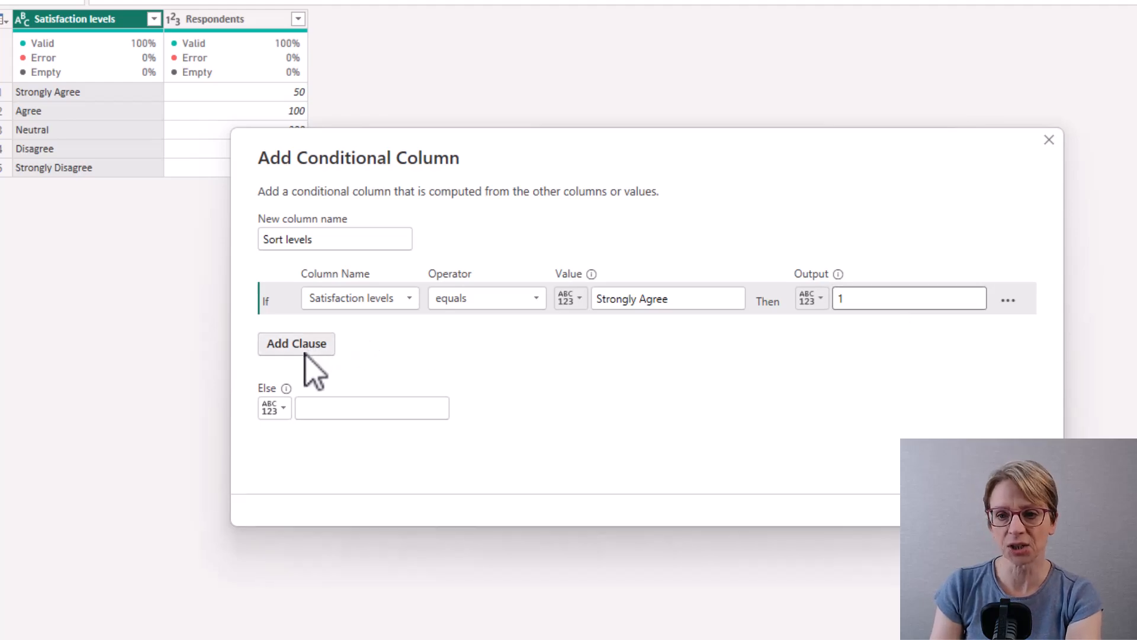
- Add Agree = 2, Neutral = 3, Disagree = 4, Else 5, and create the Sort levels column
{"action": "left_click", "coordinate": [296, 344]}
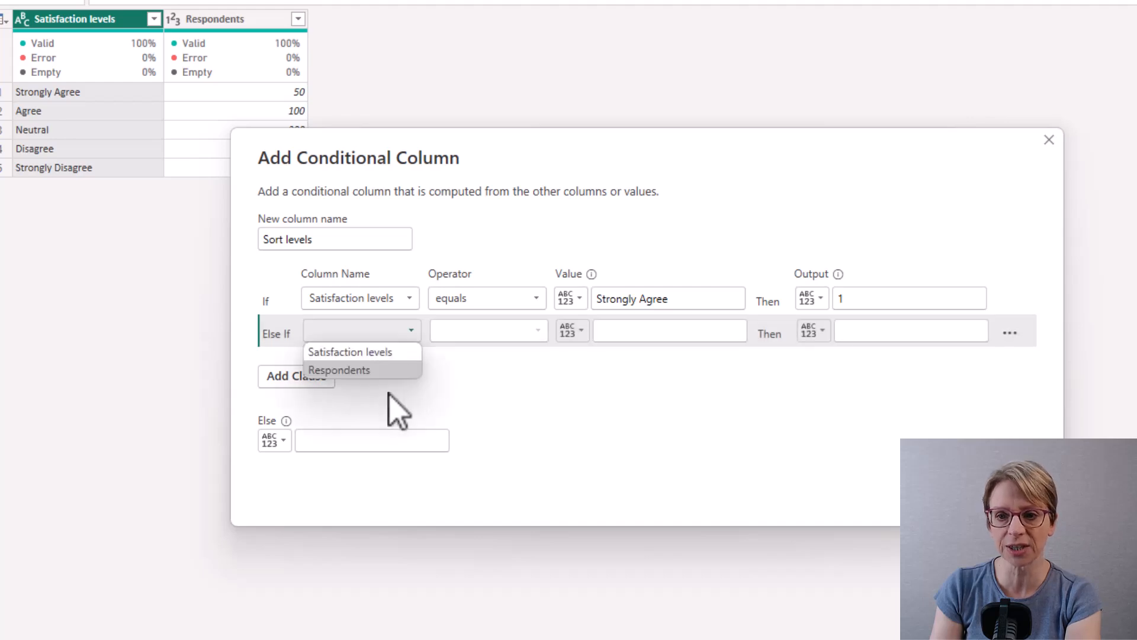
{"action": "left_click", "coordinate": [350, 352]}
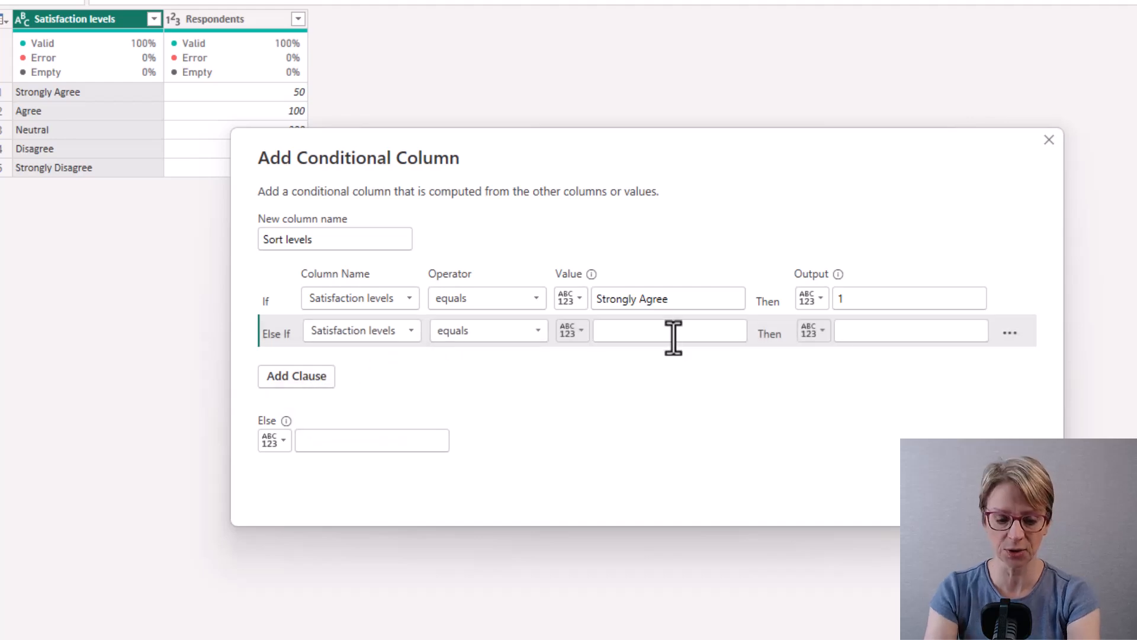
{"action": "type", "text": "Agree"}
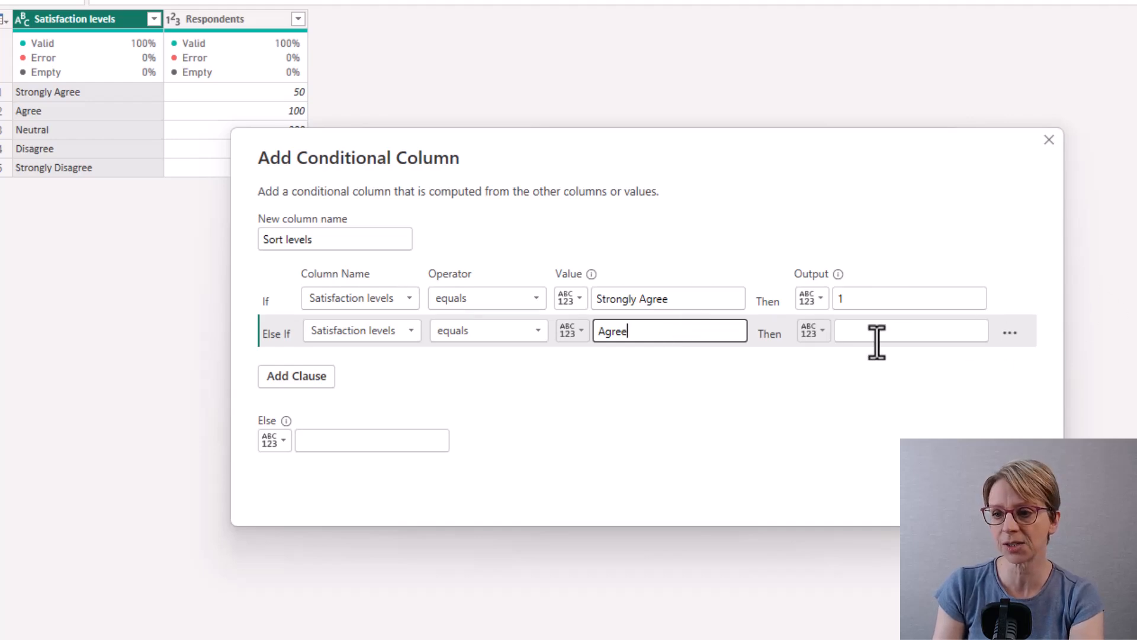
{"action": "type", "text": "2"}
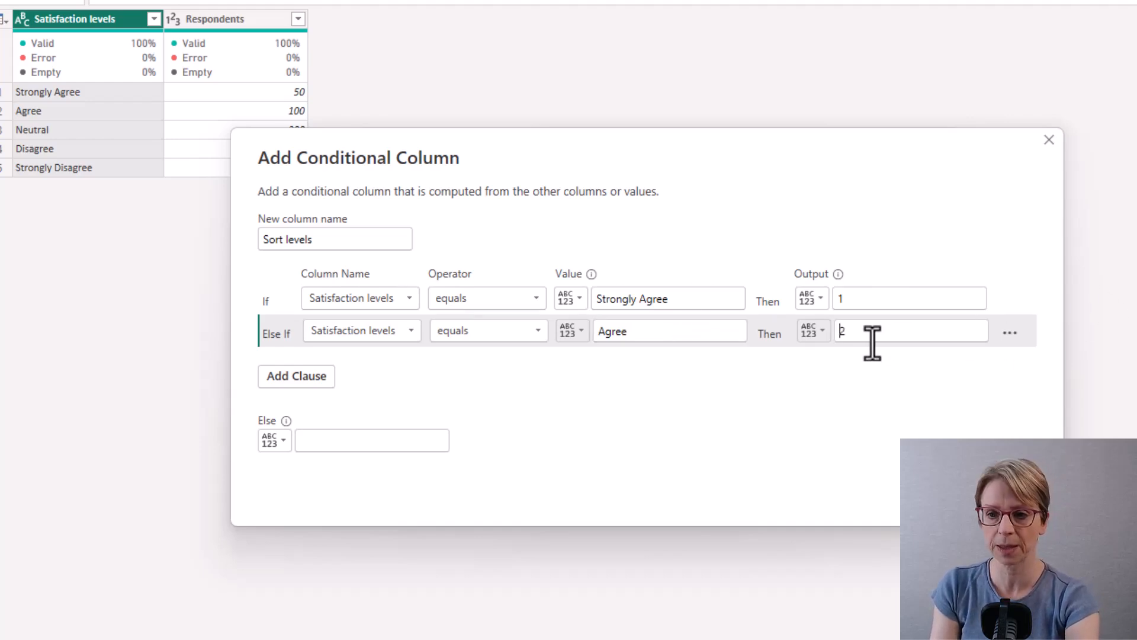
{"action": "left_click", "coordinate": [296, 375]}
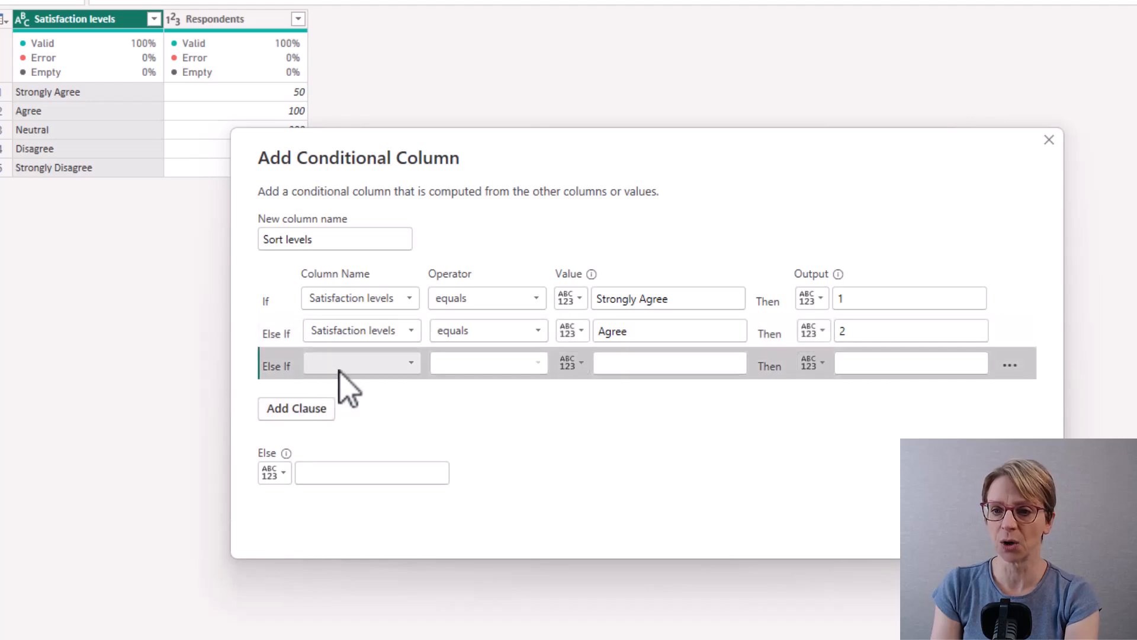
{"action": "left_click", "coordinate": [360, 362]}
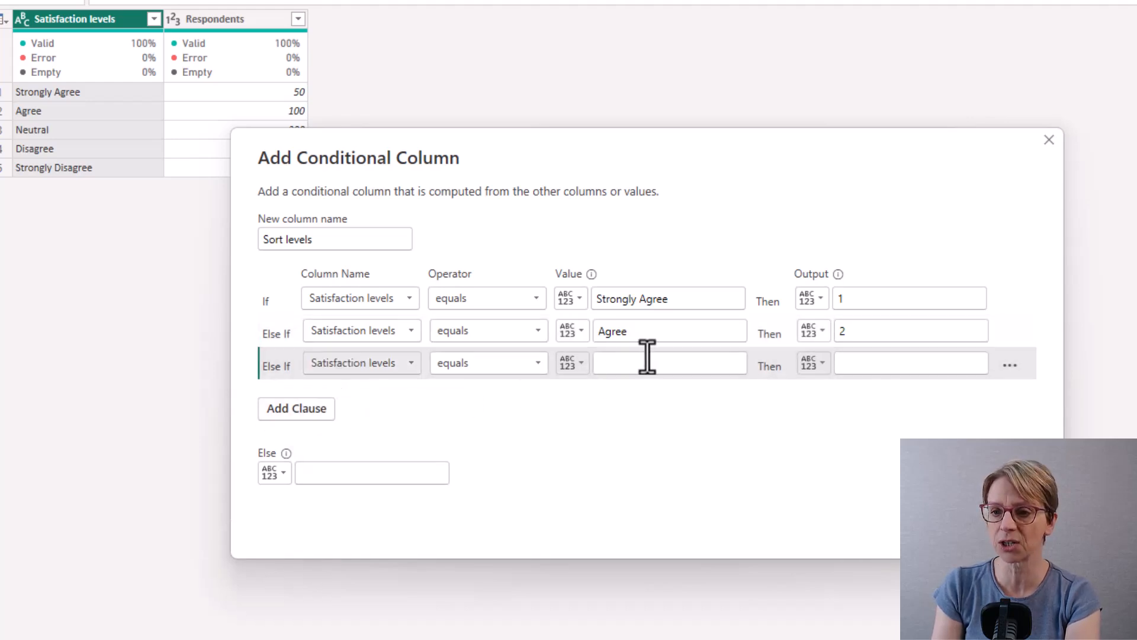
{"action": "type", "text": "Neutral"}
{"action": "type", "text": "3"}
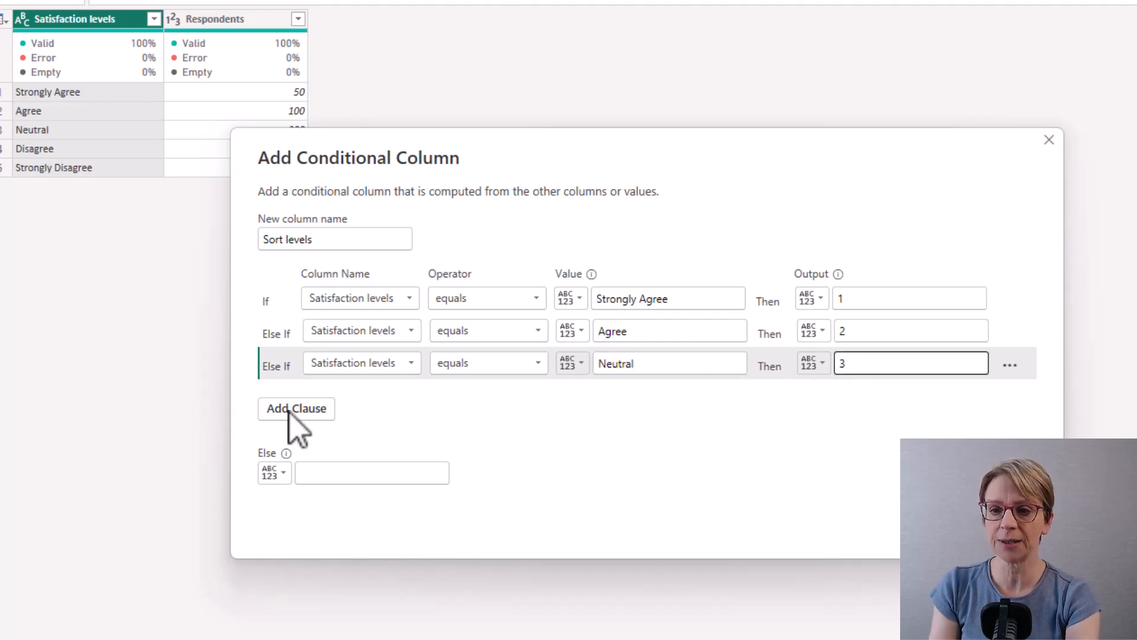
{"action": "type", "text": "Disagree"}
{"action": "type", "text": "4"}
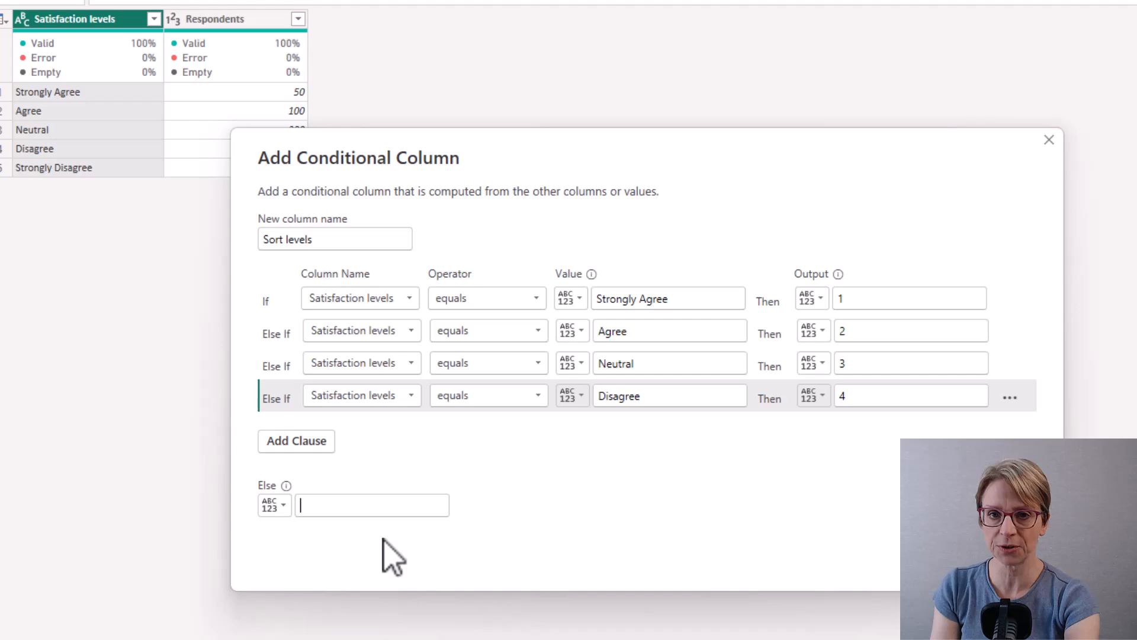
{"action": "type", "text": "5"}
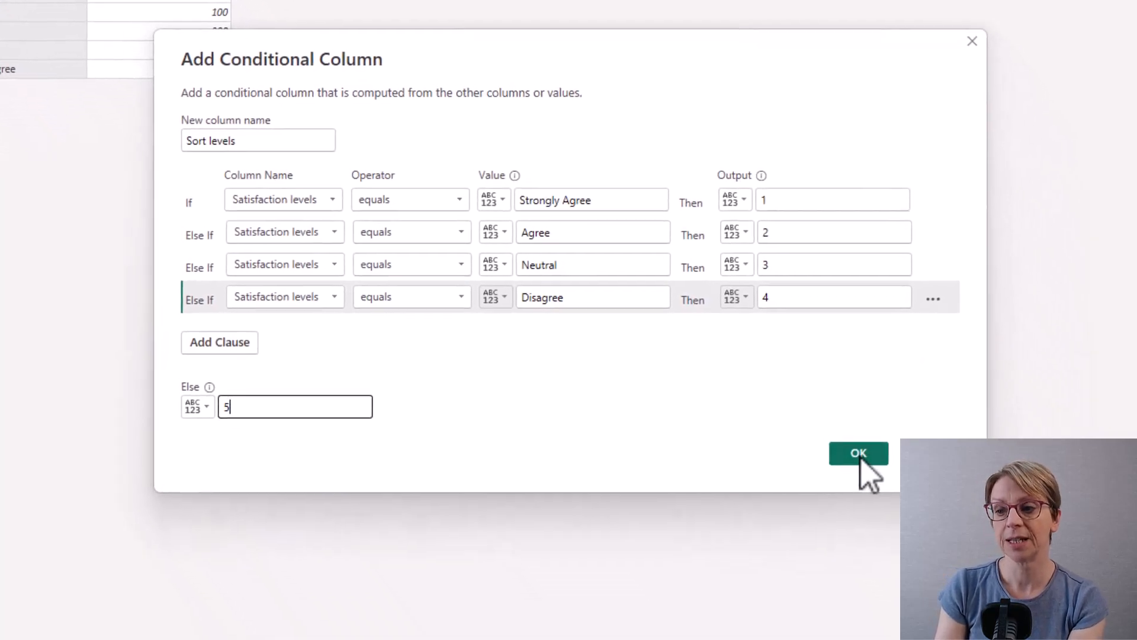
{"action": "left_click", "coordinate": [858, 453]}
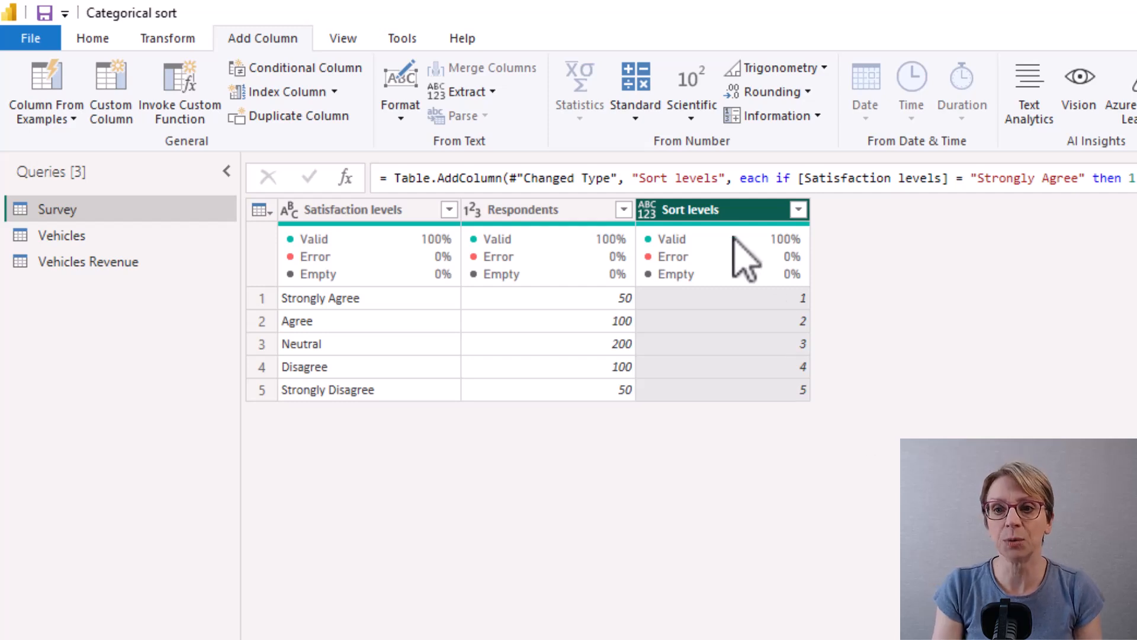
{"action": "mouse_move", "coordinate": [656, 239]}
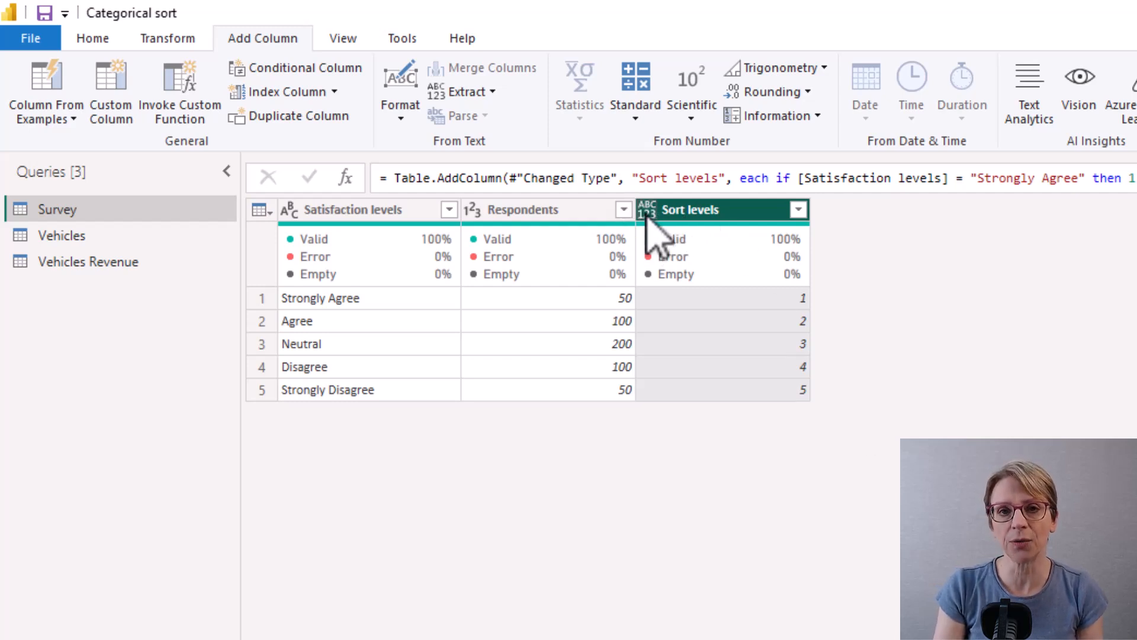
- Set Sort levels to Whole Number and Close & Apply back to the report
{"action": "left_click", "coordinate": [647, 210]}
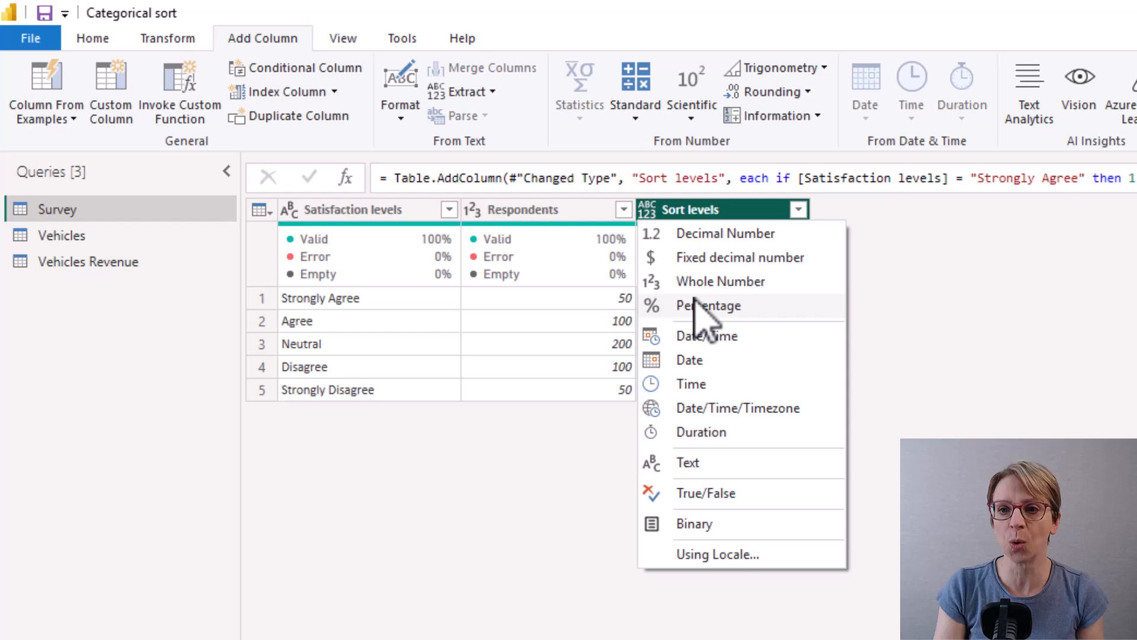
{"action": "left_click", "coordinate": [720, 281]}
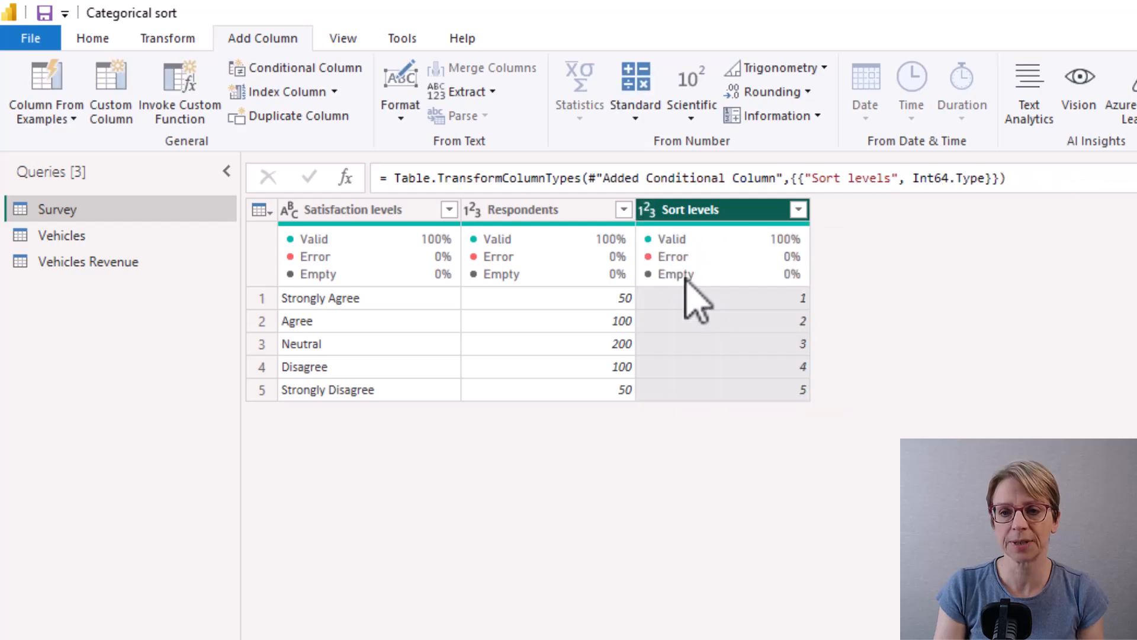
{"action": "left_click", "coordinate": [93, 38]}
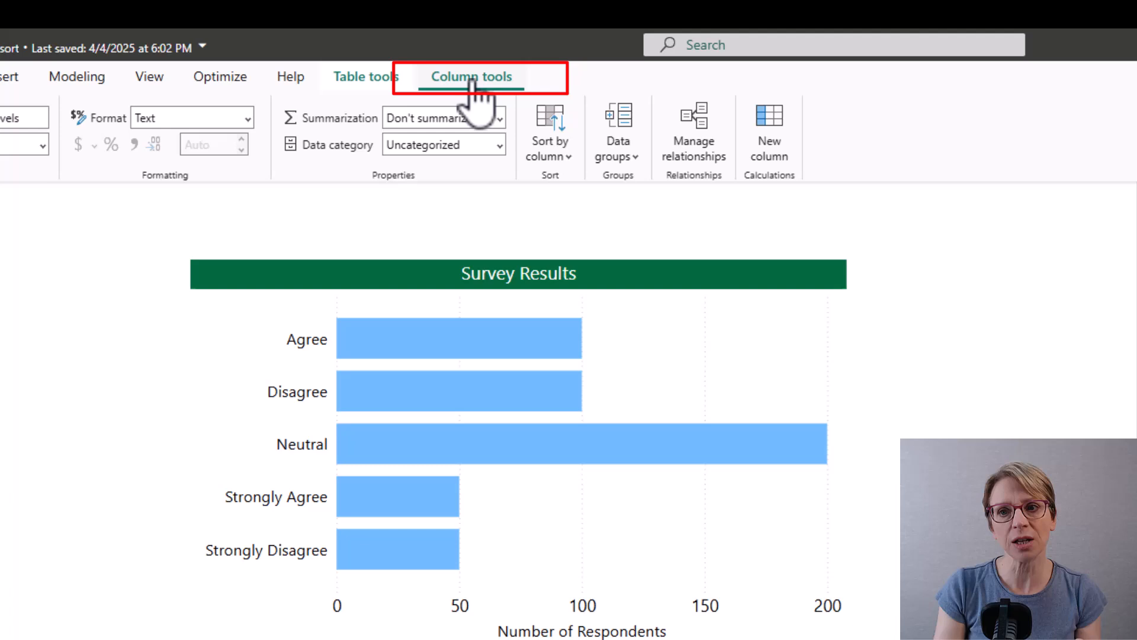
{"action": "mouse_move", "coordinate": [550, 134]}
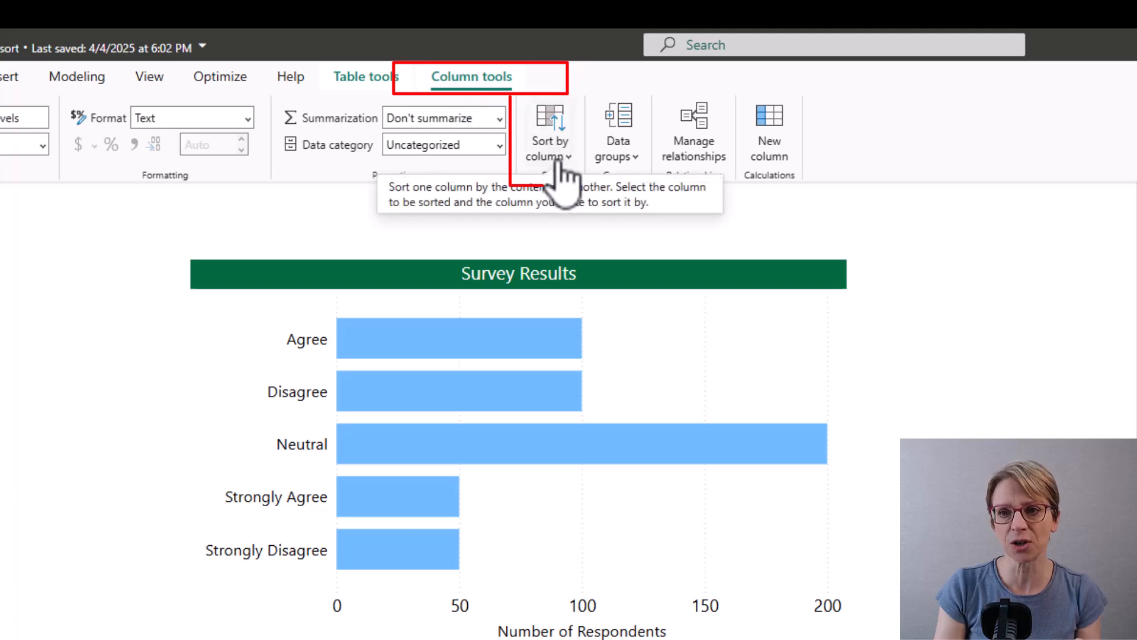
- Sort the Satisfaction levels column by the Sort levels column
{"action": "left_click", "coordinate": [550, 138]}
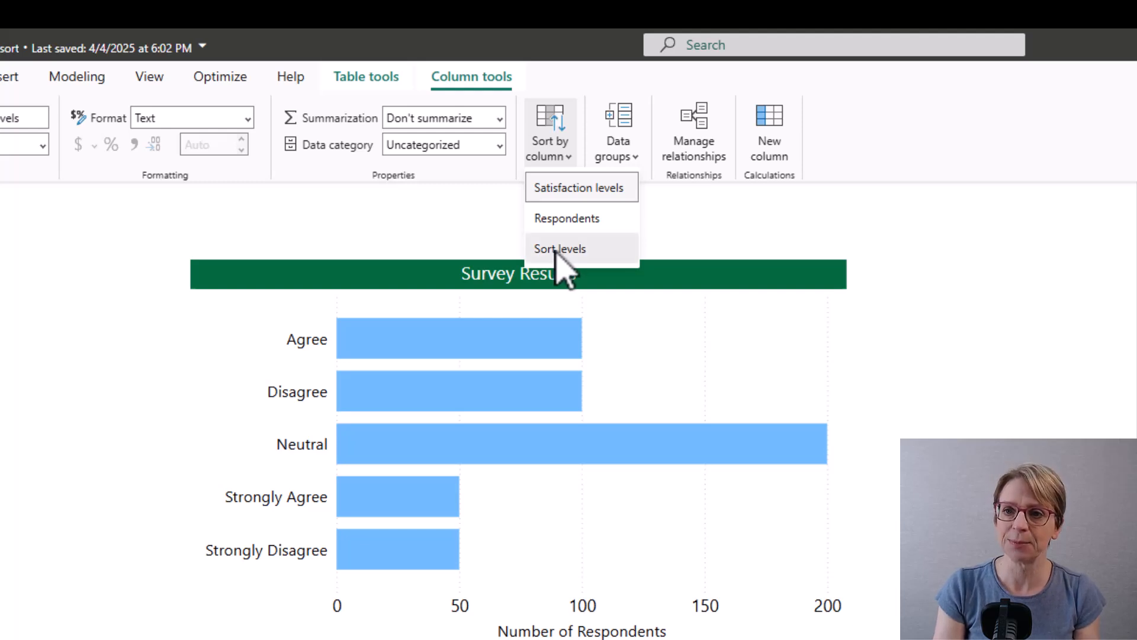
{"action": "left_click", "coordinate": [560, 247]}
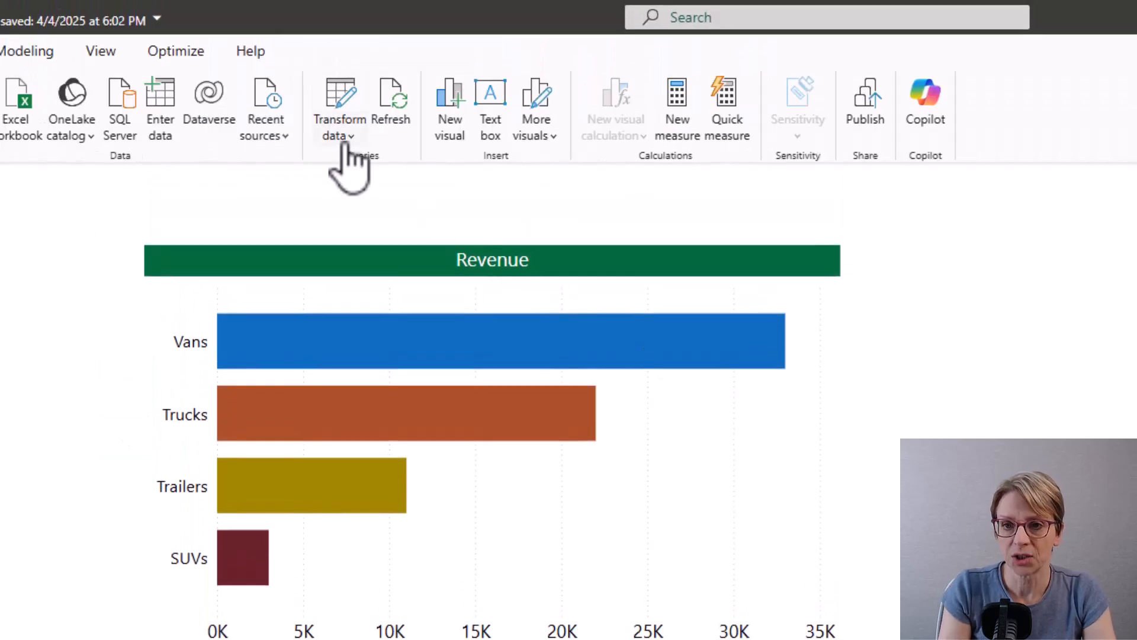
- Reopen the Power Query Editor on the Vehicles query and bring up the New Source choices
{"action": "left_click", "coordinate": [338, 127]}
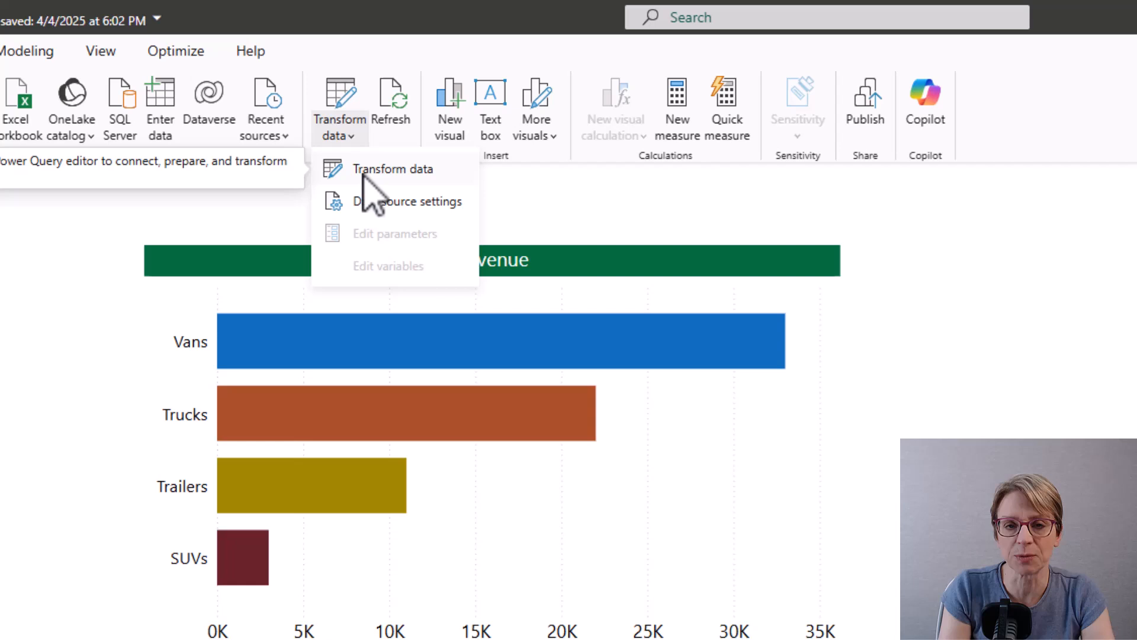
{"action": "left_click", "coordinate": [393, 169]}
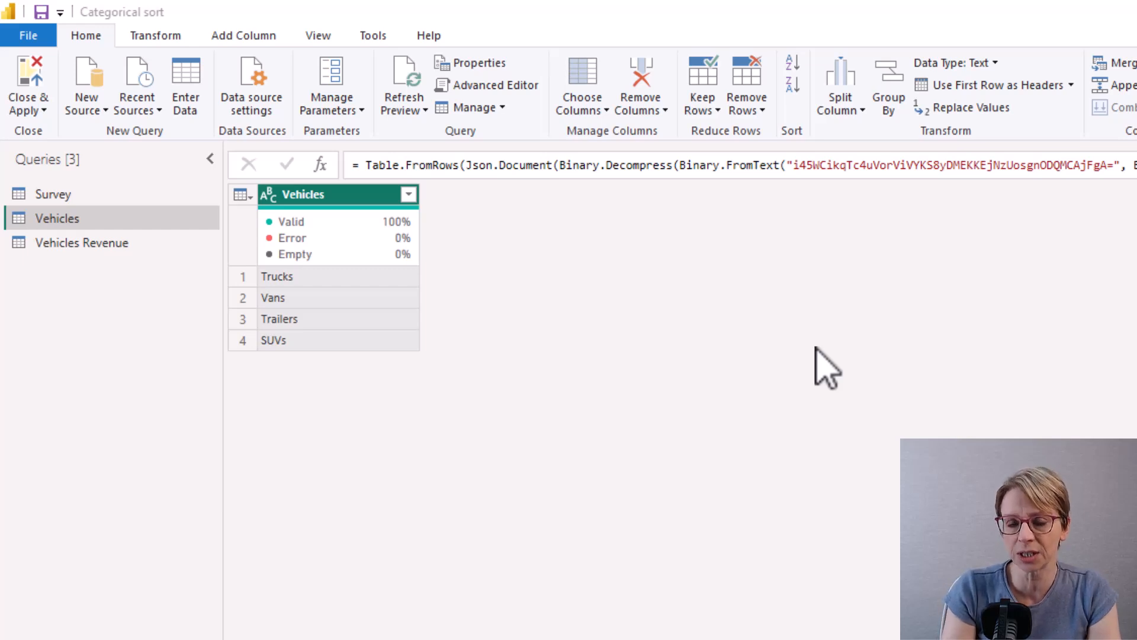
{"action": "mouse_move", "coordinate": [239, 72]}
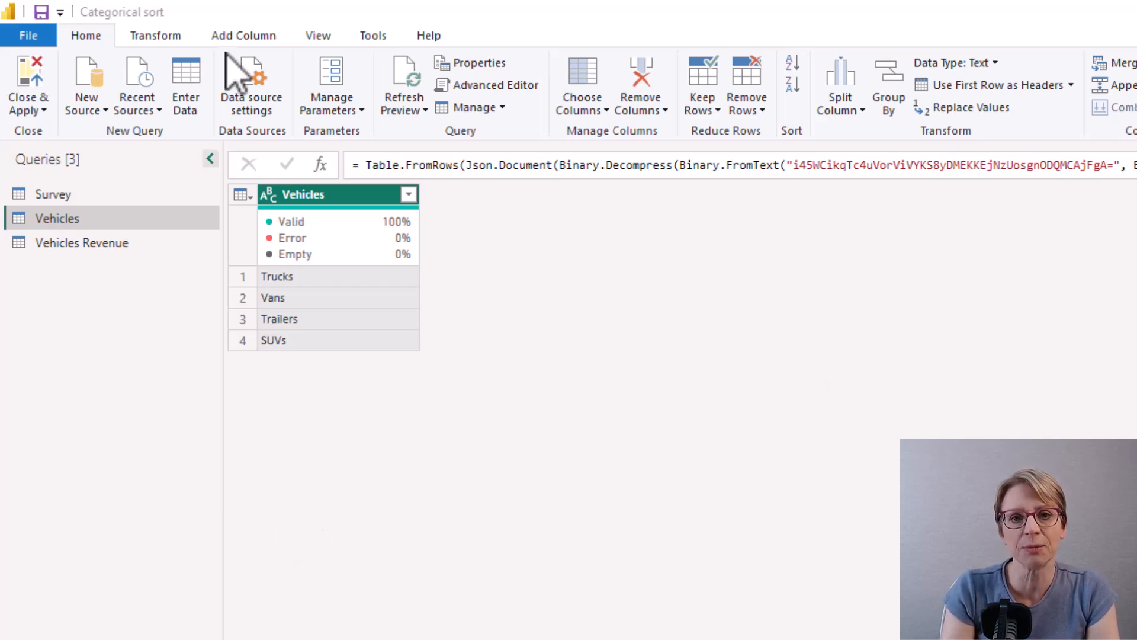
{"action": "mouse_move", "coordinate": [86, 86]}
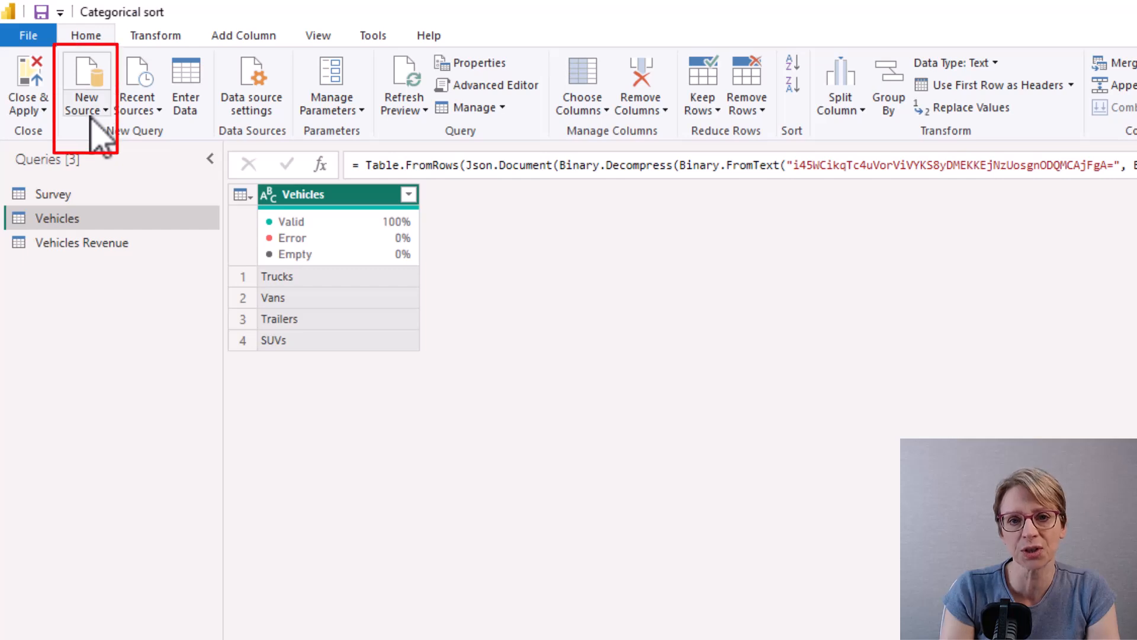
{"action": "left_click", "coordinate": [85, 87]}
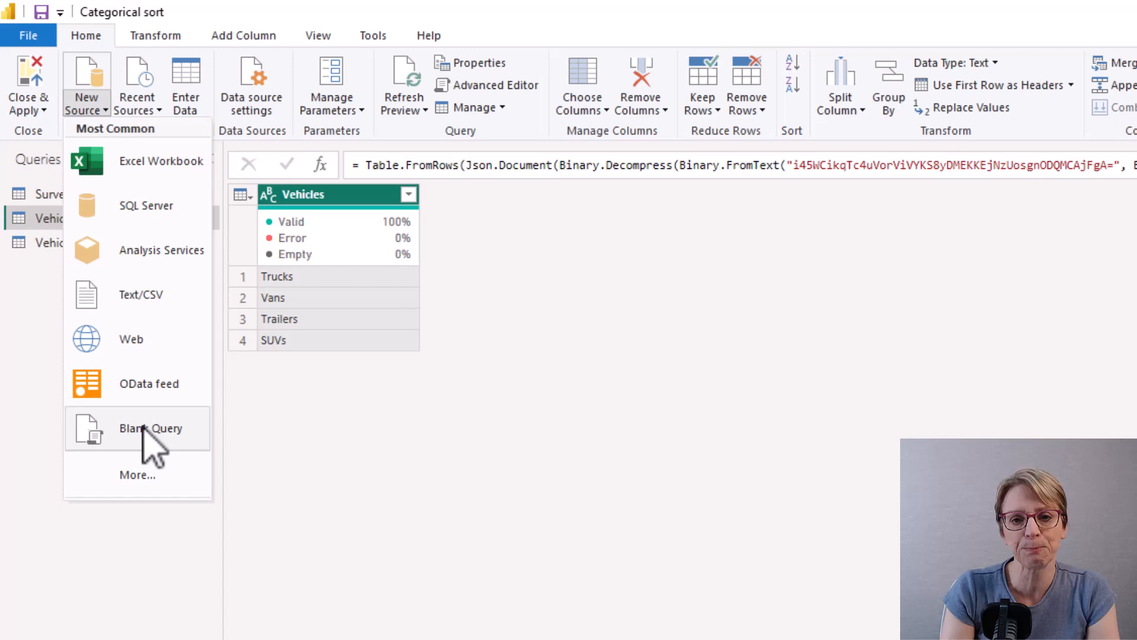
- Create a blank query = {"Trucks", "Vans", "Trailers", "SUVs"} and rename it SortOrderVehicles
{"action": "left_click", "coordinate": [150, 427]}
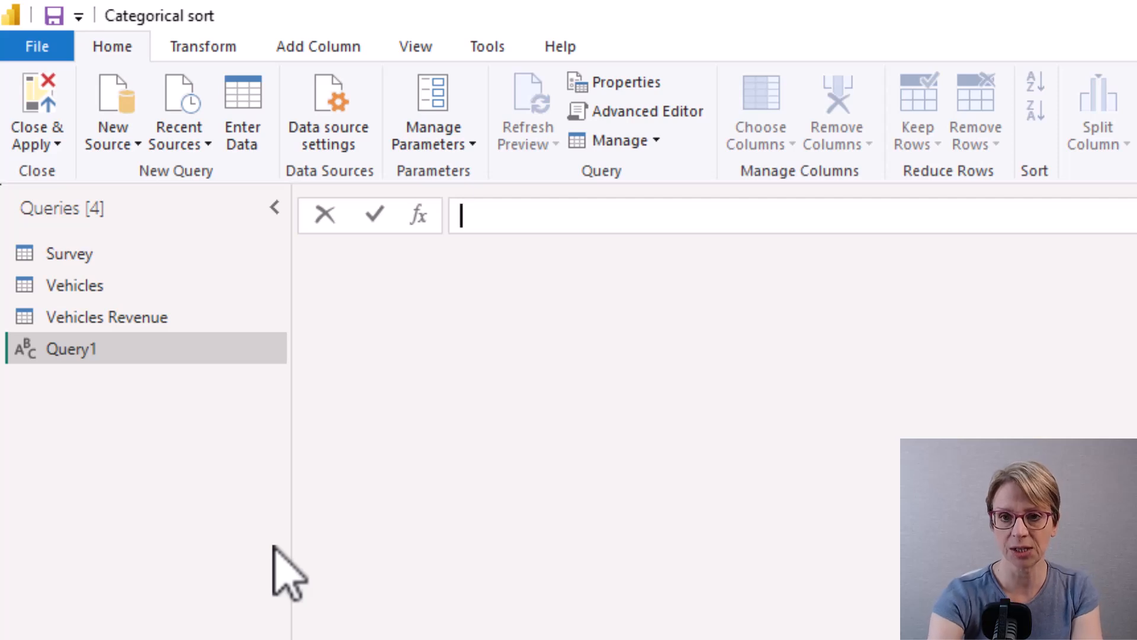
{"action": "type", "text": "="}
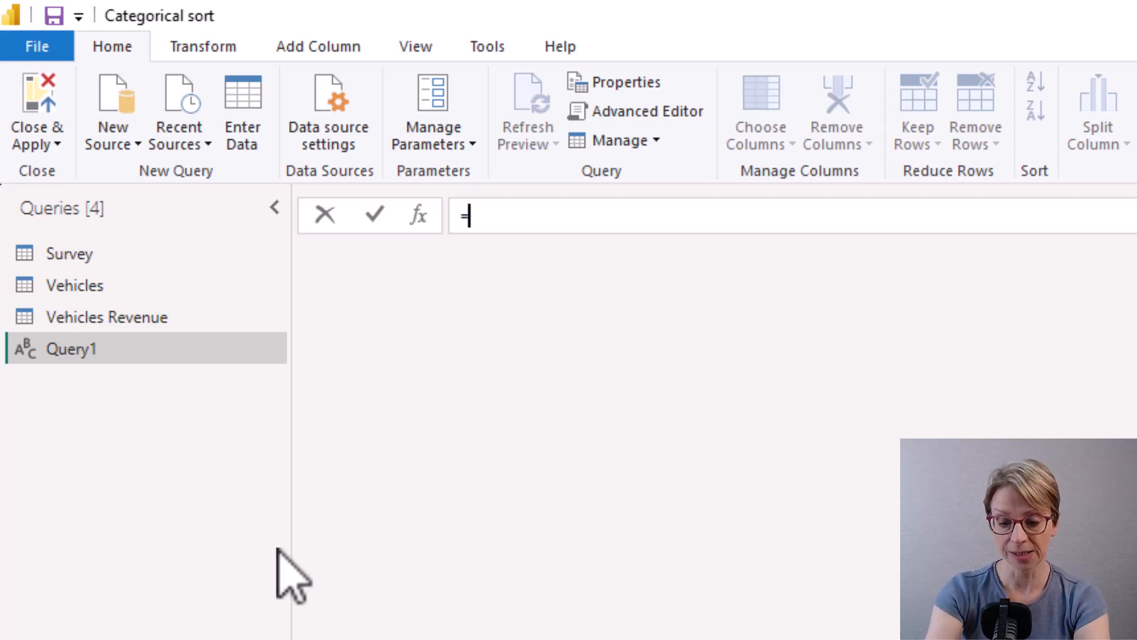
{"action": "type", "text": "{}"}
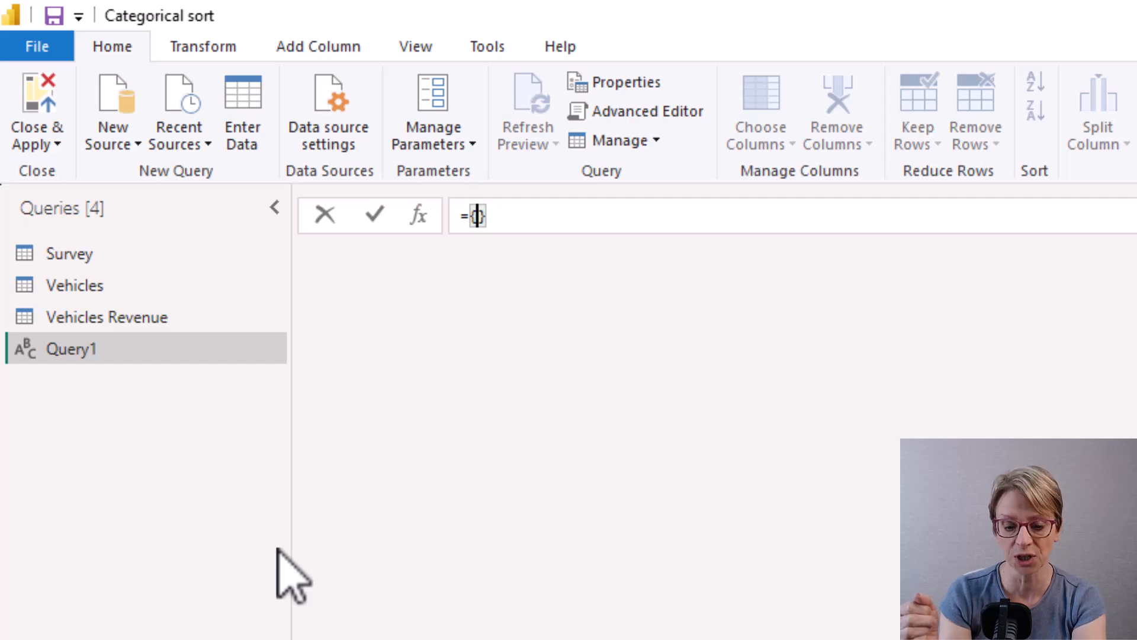
{"action": "type", "text": "\"\""}
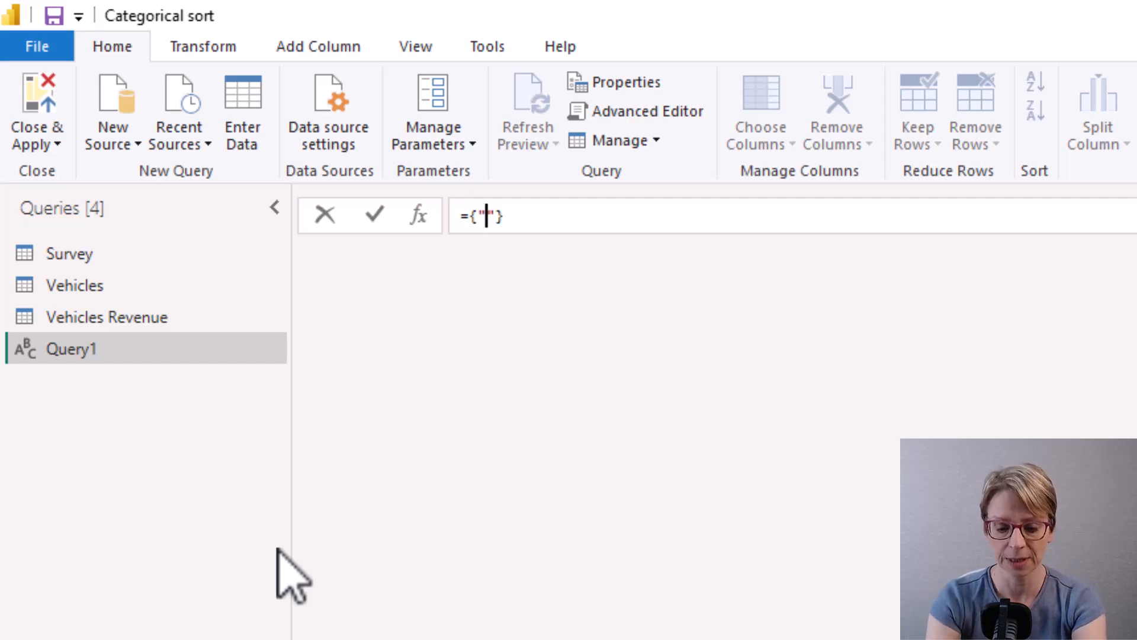
{"action": "type", "text": "Trucks"}
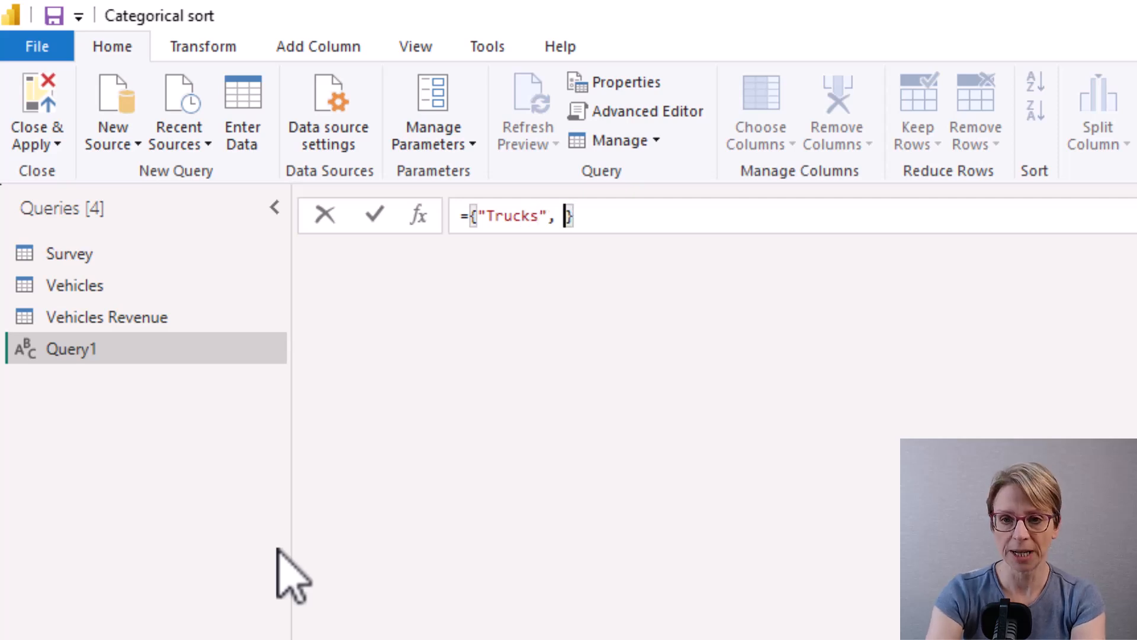
{"action": "type", "text": "\"Vans\"}"}
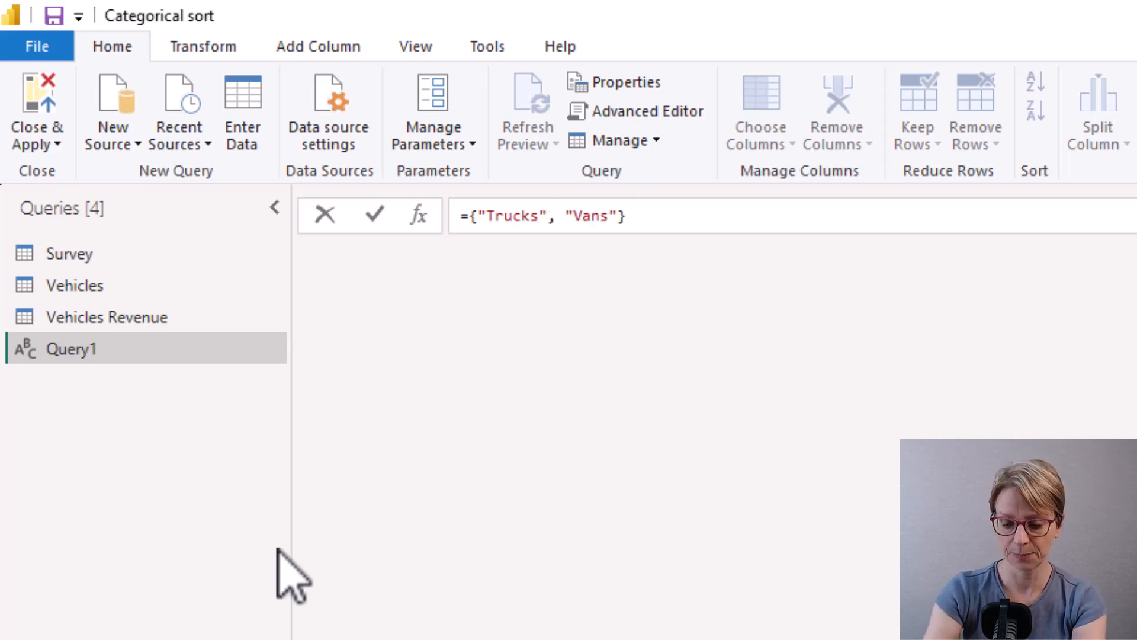
{"action": "type", "text": ", \"Trailers"}
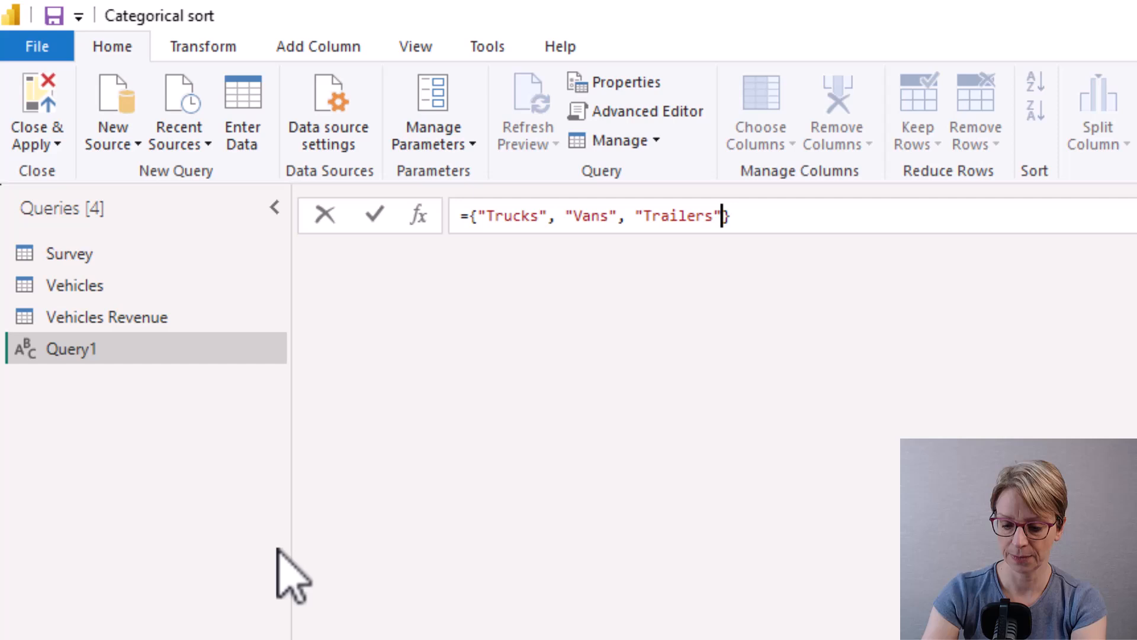
{"action": "type", "text": ", \""}
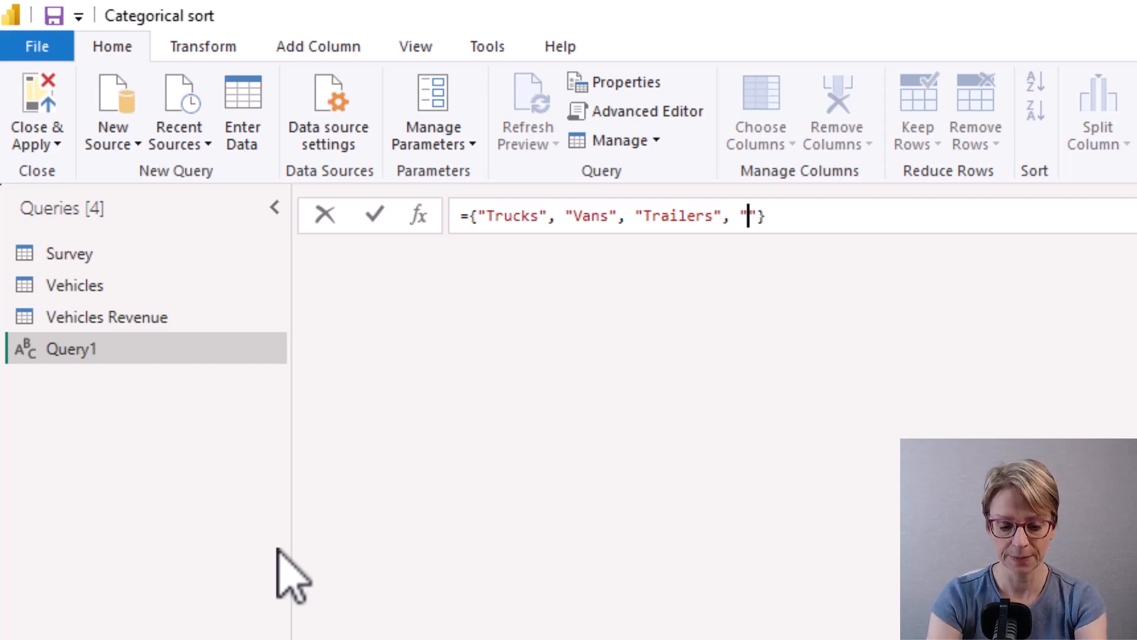
{"action": "type", "text": "SUV"}
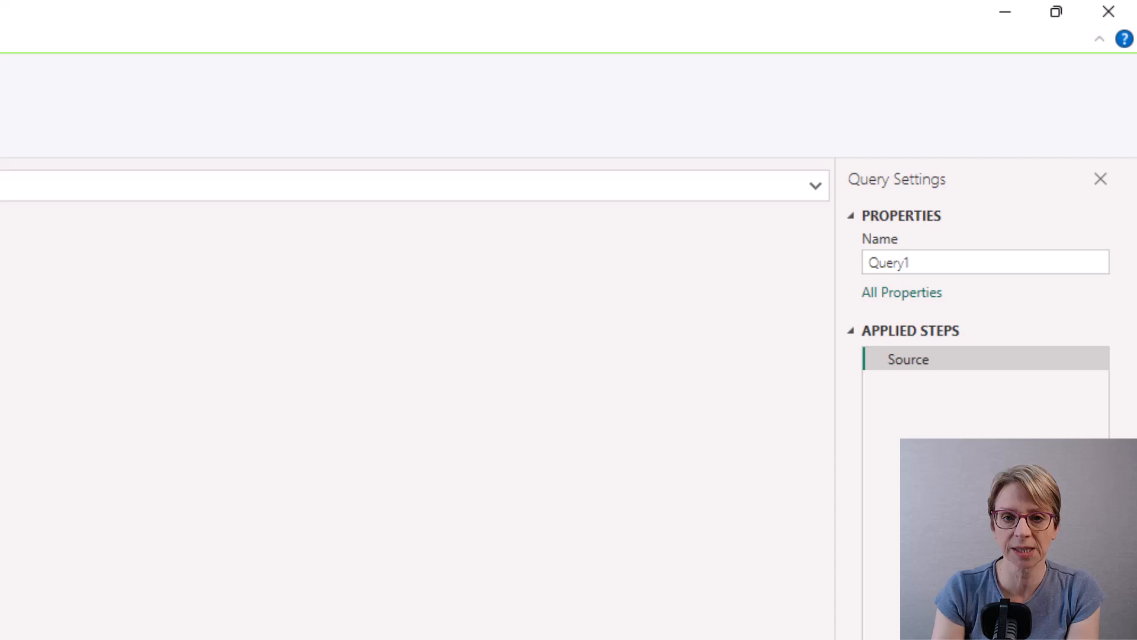
{"action": "mouse_move", "coordinate": [936, 273]}
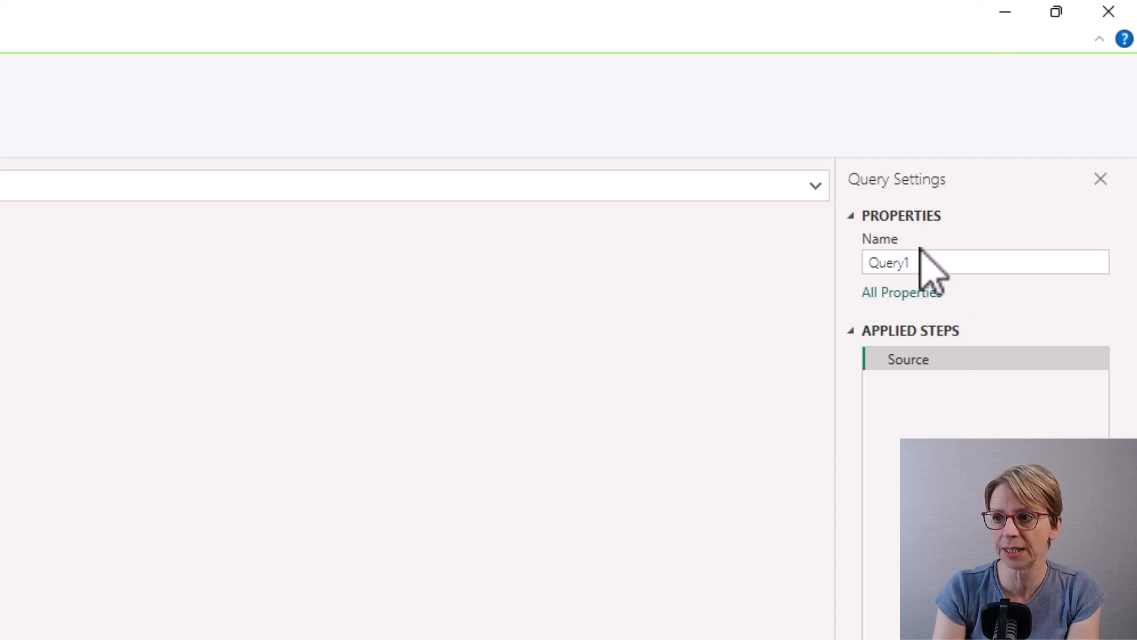
{"action": "type", "text": "S"}
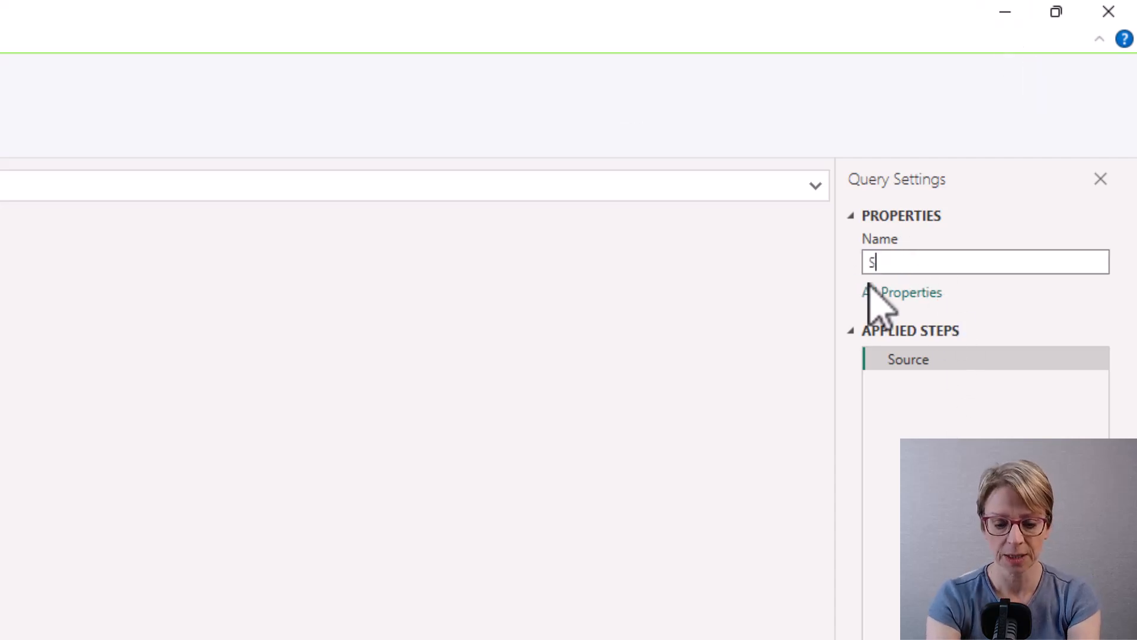
{"action": "type", "text": "ortOrderVehicles"}
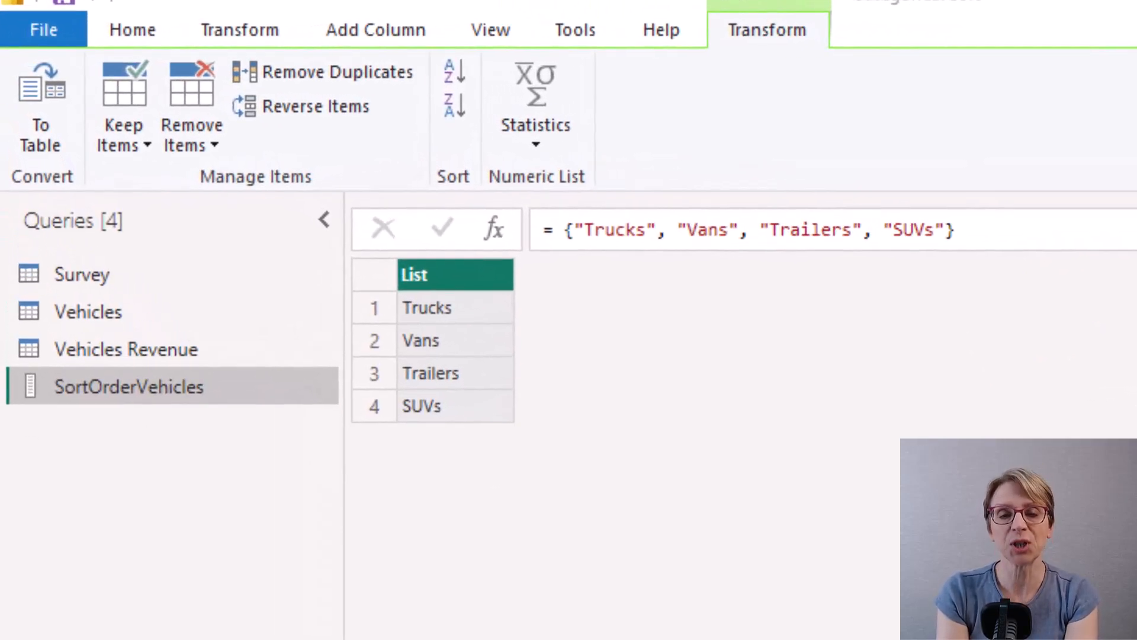
{"action": "mouse_move", "coordinate": [540, 345]}
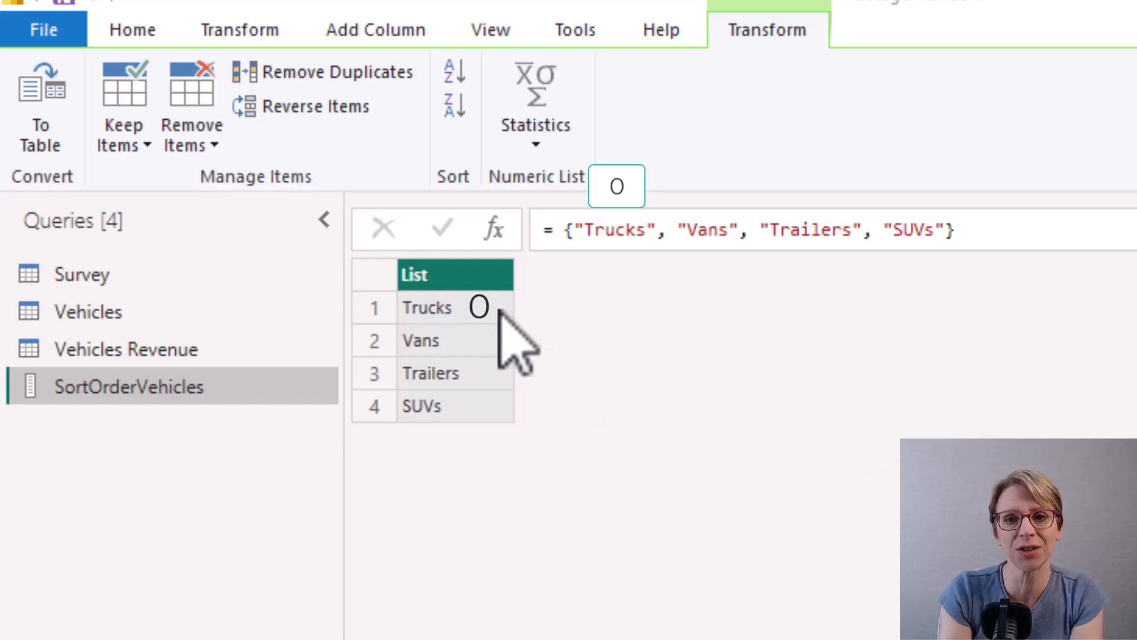
{"action": "mouse_move", "coordinate": [519, 355]}
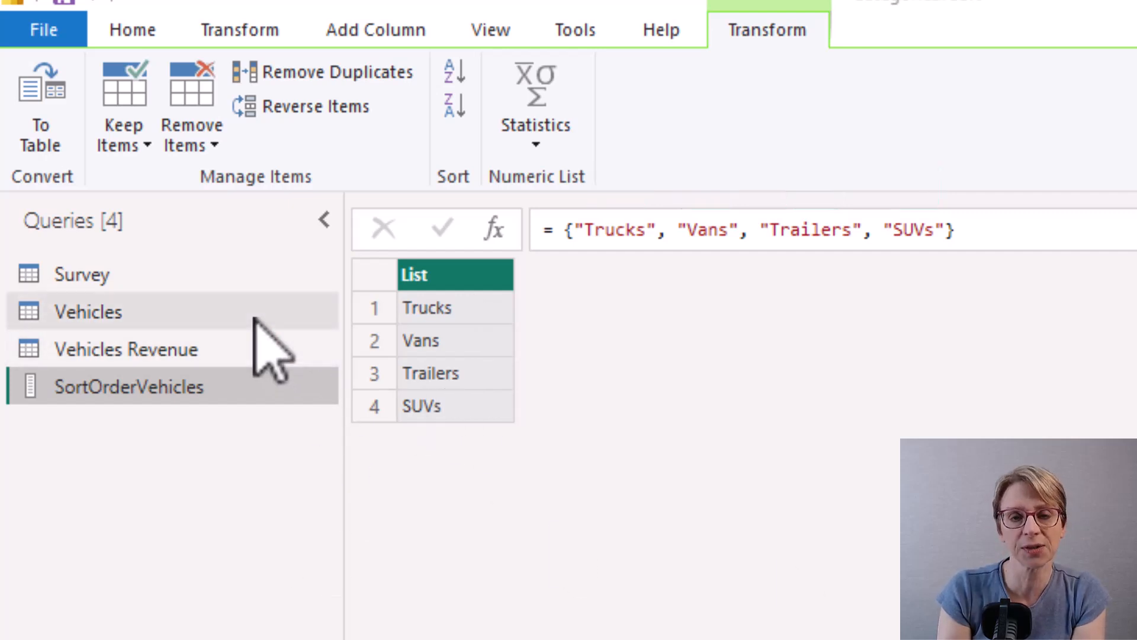
- Start a custom column named Sort Vehicles on the Vehicles query
{"action": "left_click", "coordinate": [86, 312]}
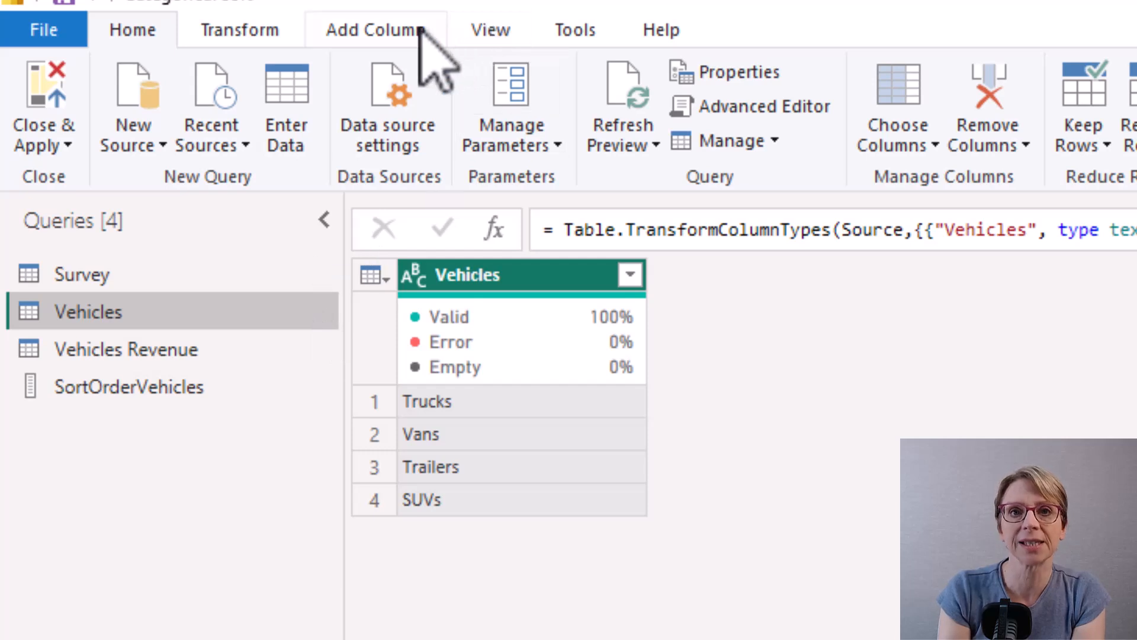
{"action": "left_click", "coordinate": [376, 30]}
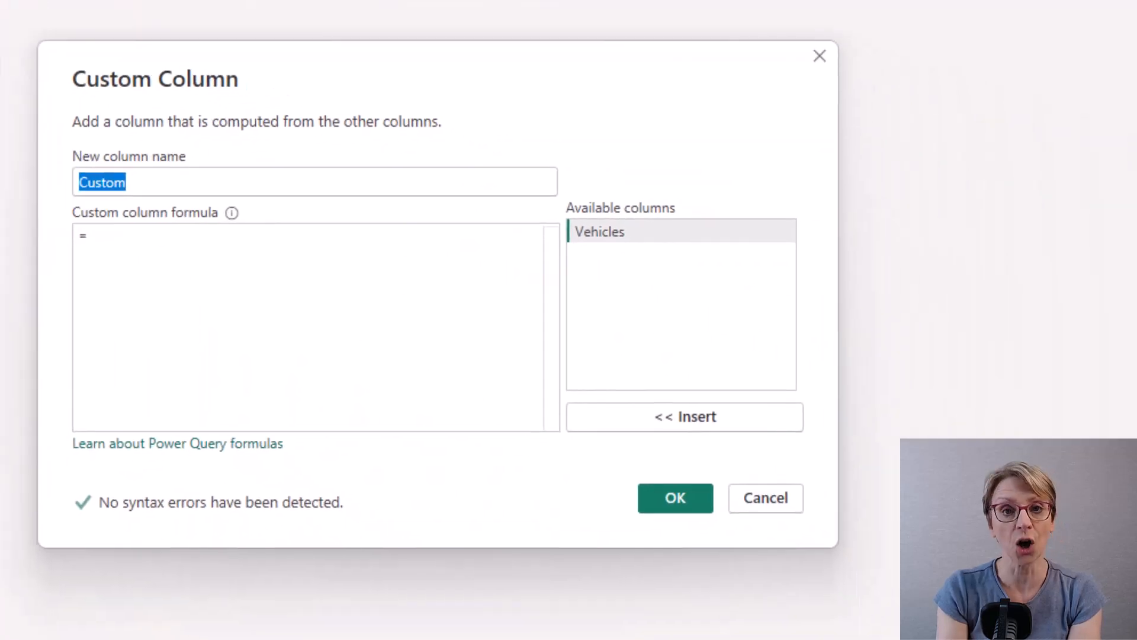
{"action": "type", "text": "Sort"}
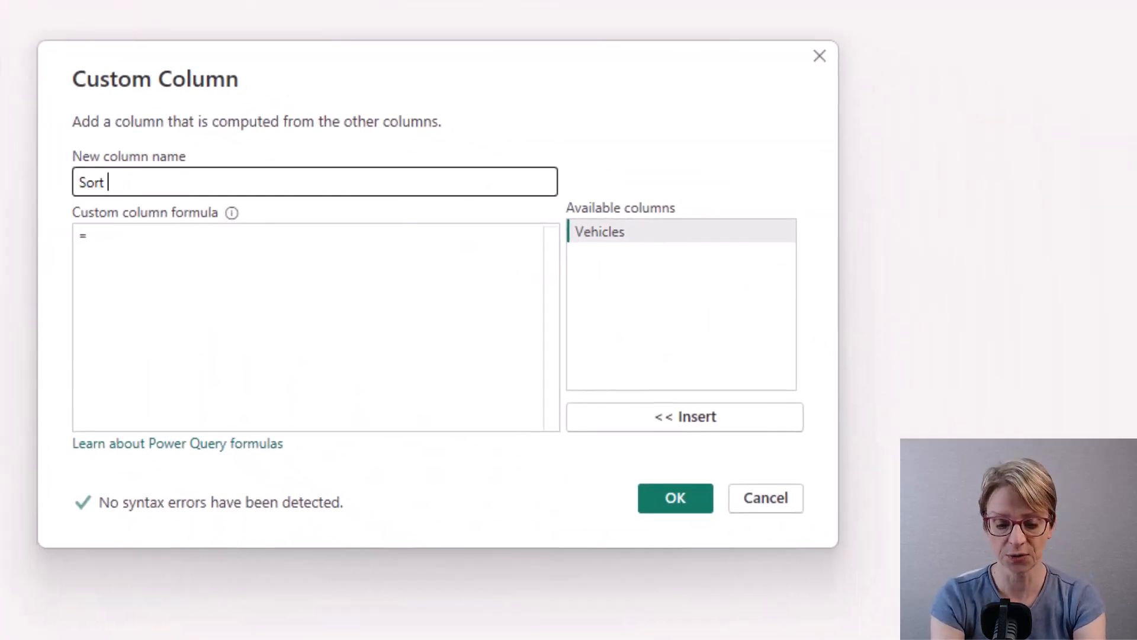
{"action": "type", "text": "Vehicles"}
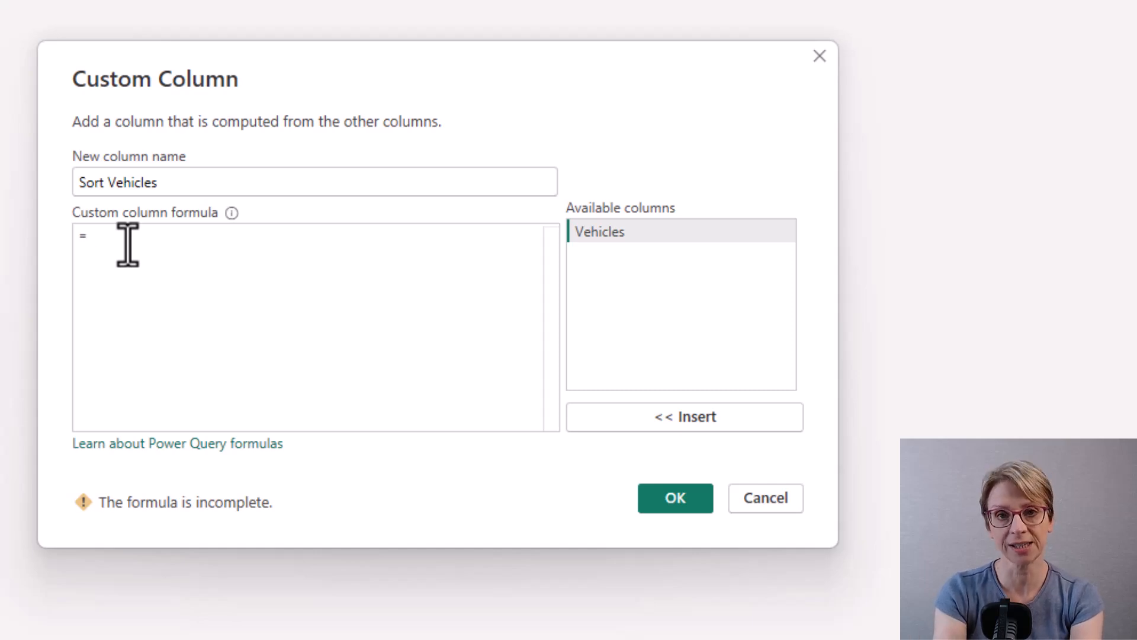
{"action": "type", "text": "Lis"}
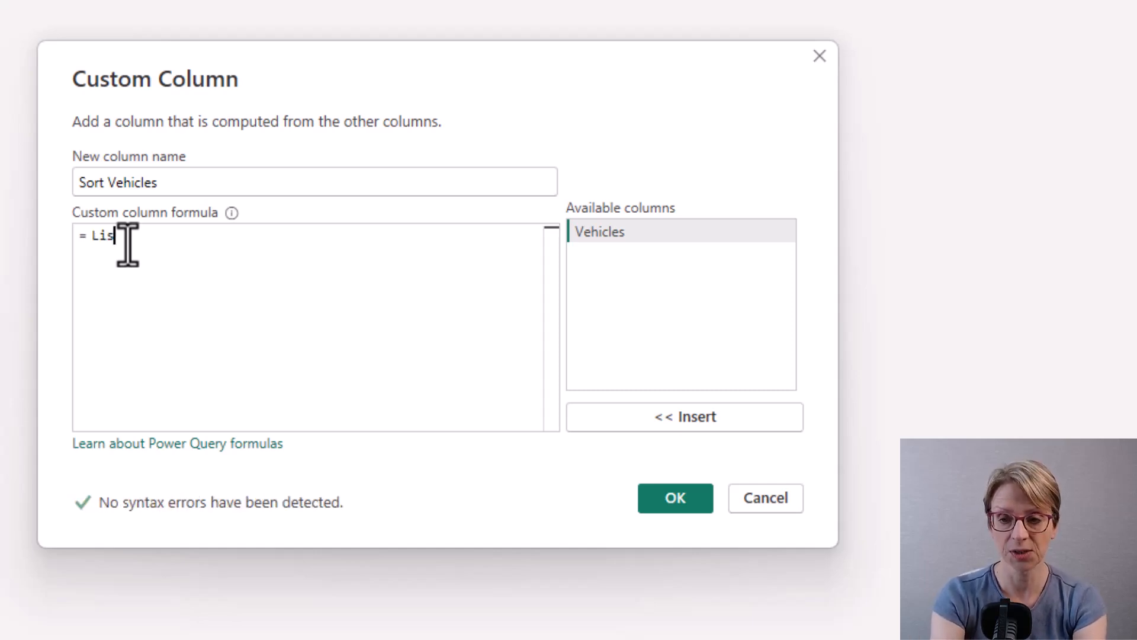
{"action": "type", "text": "t"}
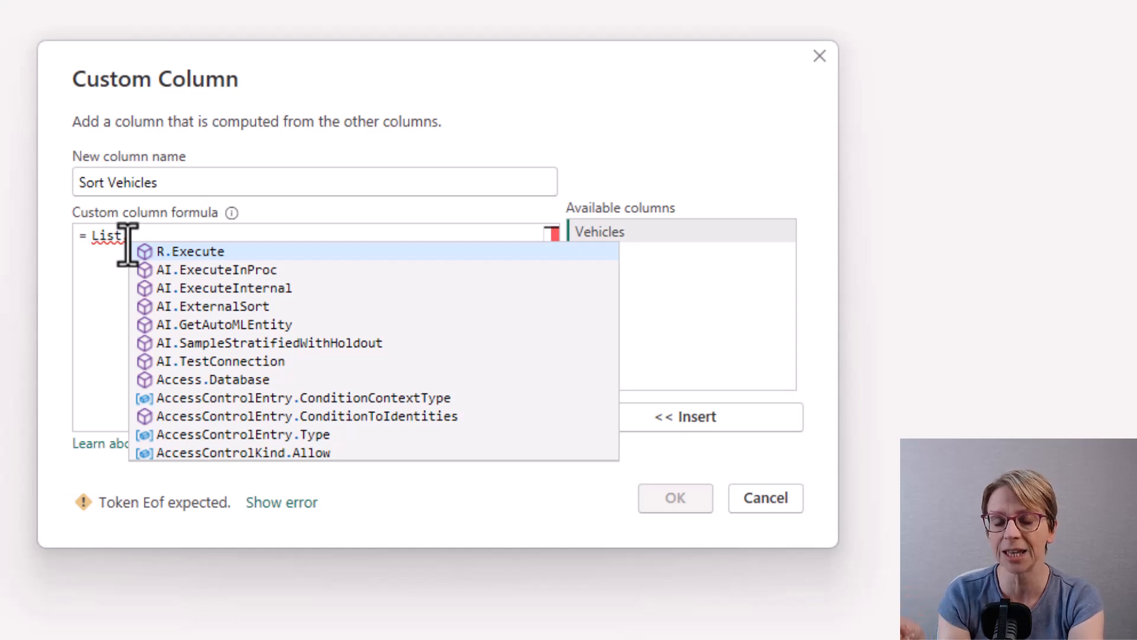
- Enter List.PositionOf(SortOrderVehicles, [Vehicles]) as the formula and create the column
{"action": "type", "text": "Pos"}
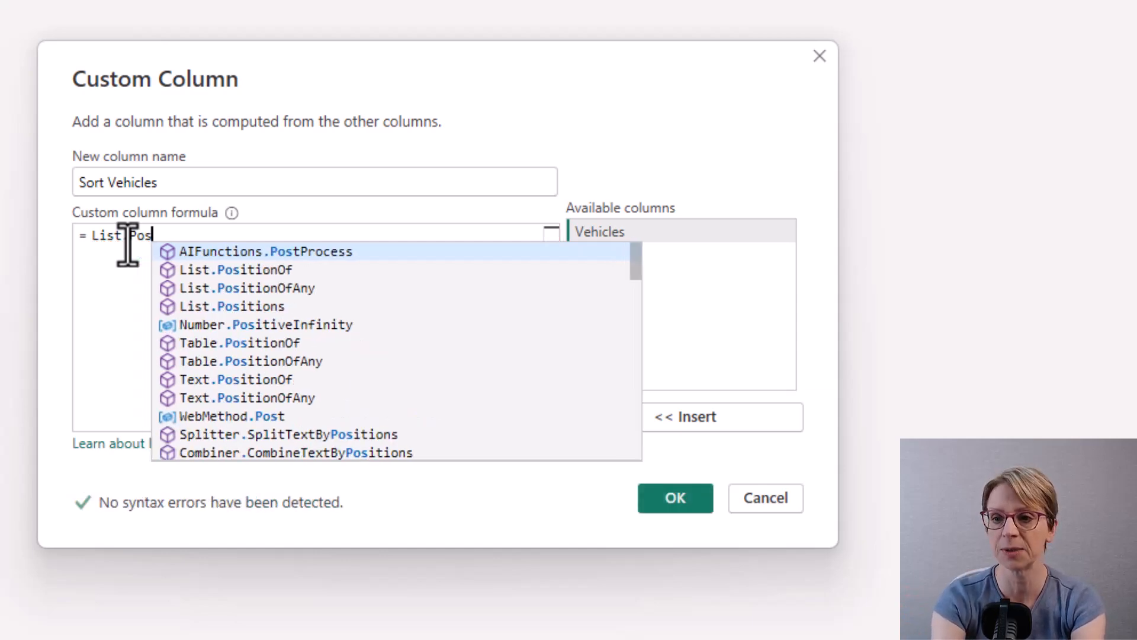
{"action": "type", "text": "itionOf"}
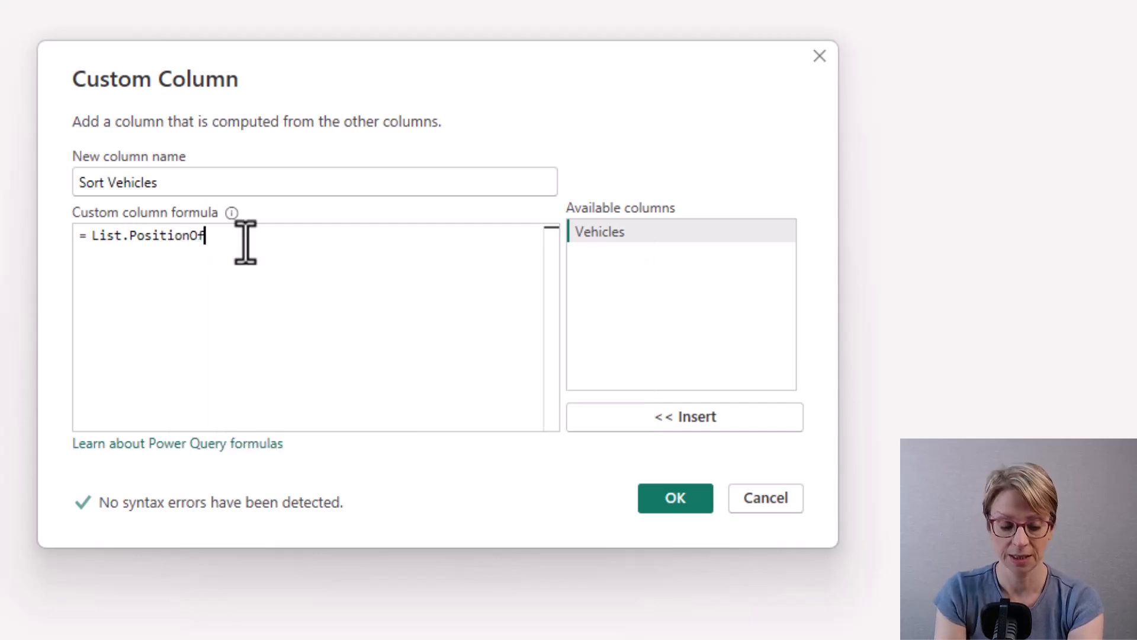
{"action": "mouse_move", "coordinate": [282, 259]}
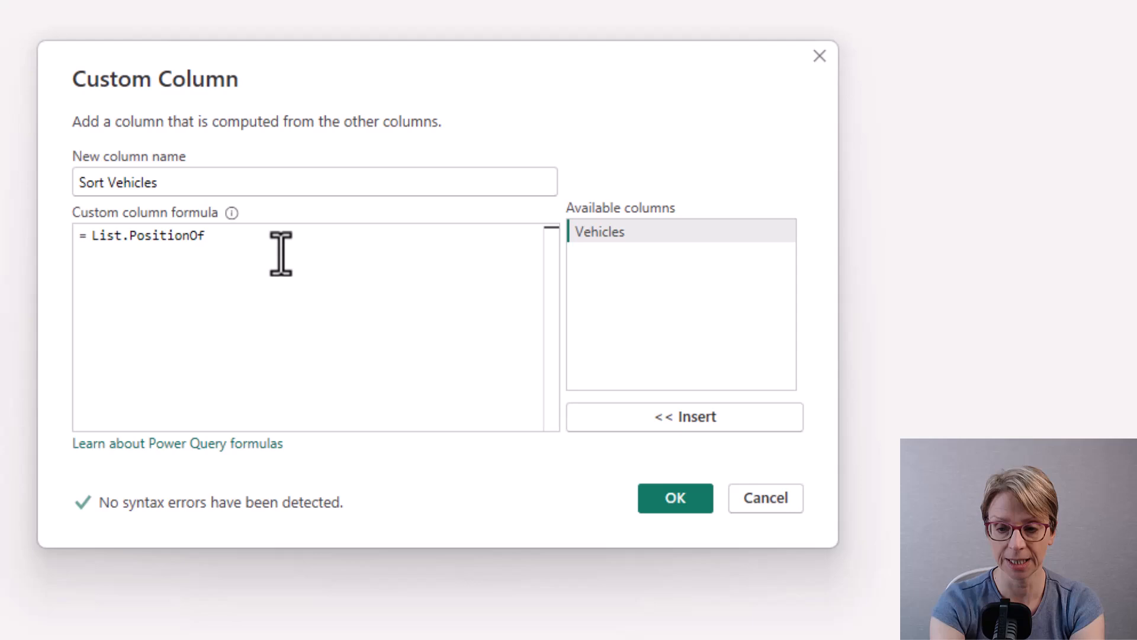
{"action": "type", "text": "("}
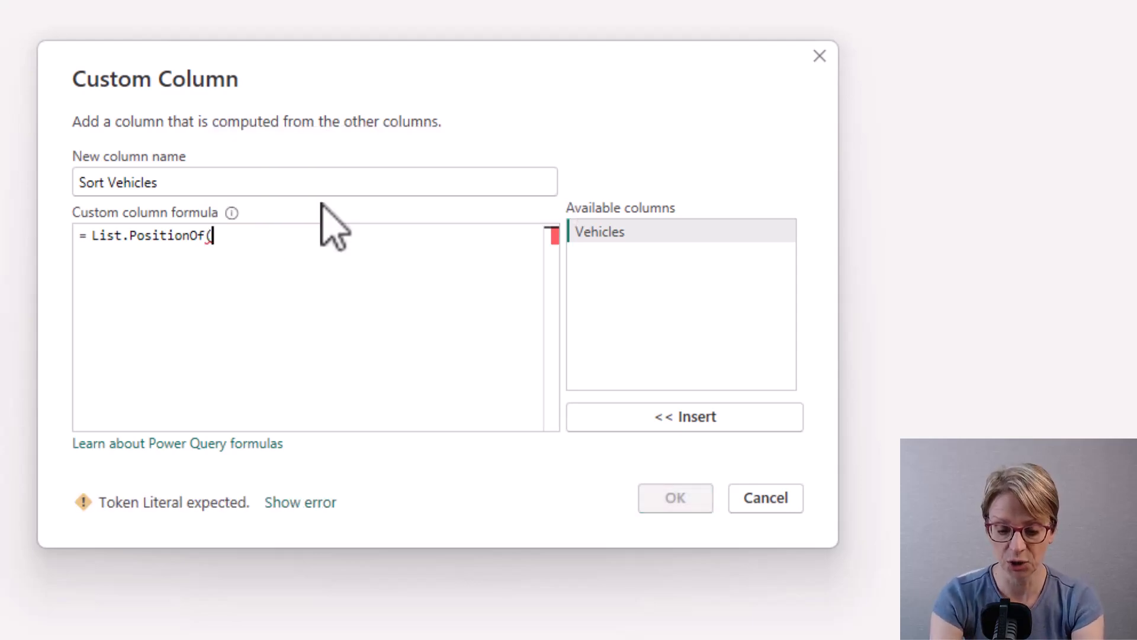
{"action": "type", "text": "SortOrderVehicles,"}
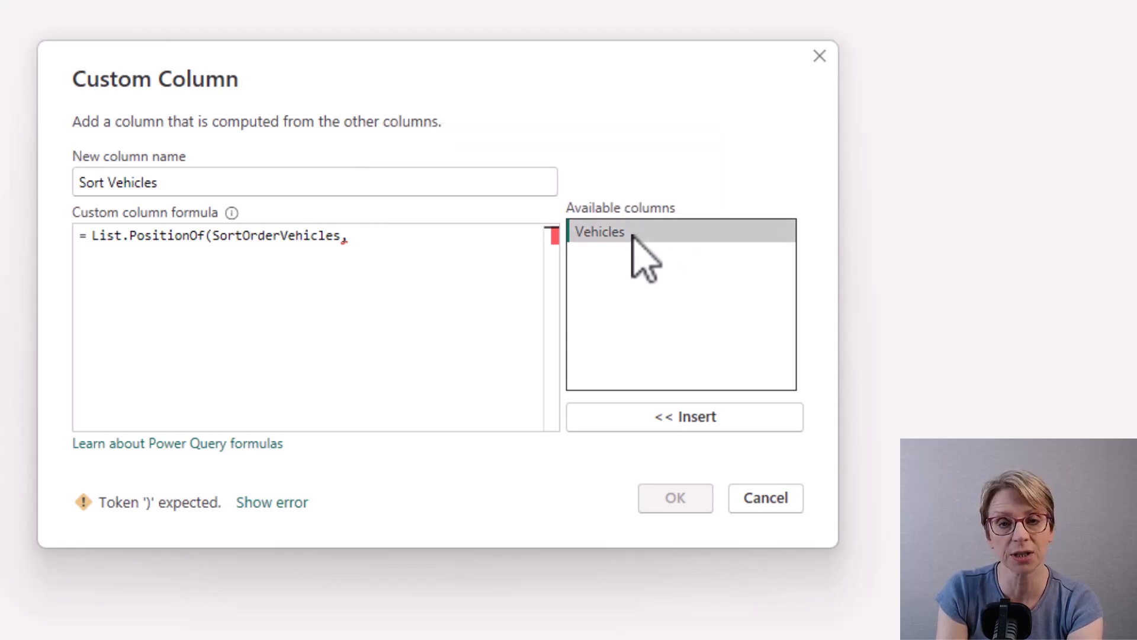
{"action": "left_click", "coordinate": [682, 416]}
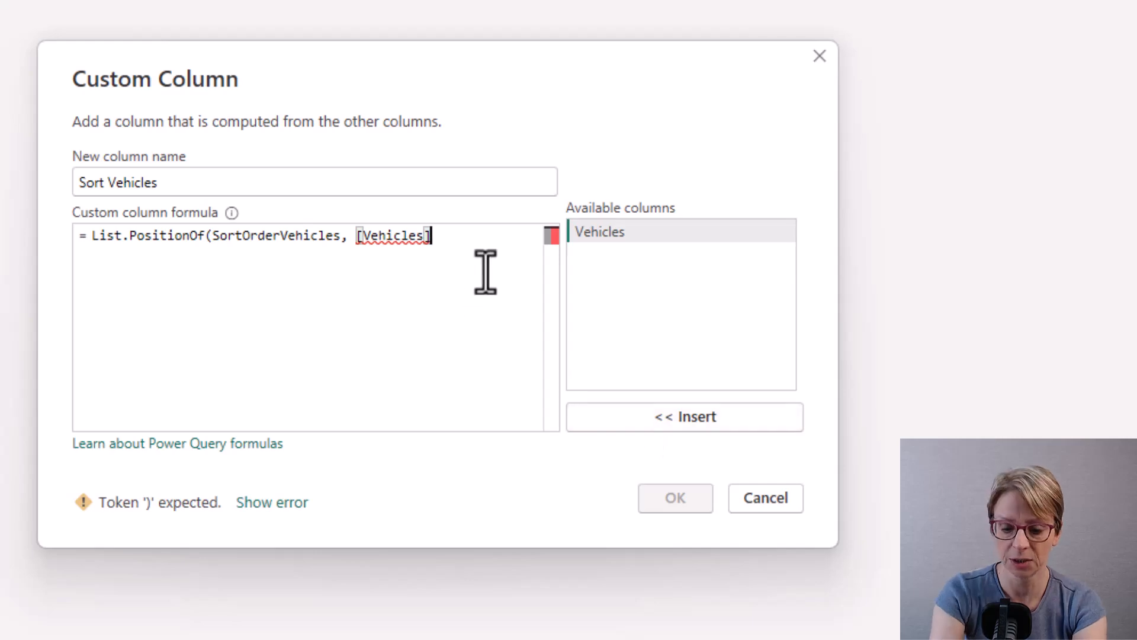
{"action": "type", "text": ")"}
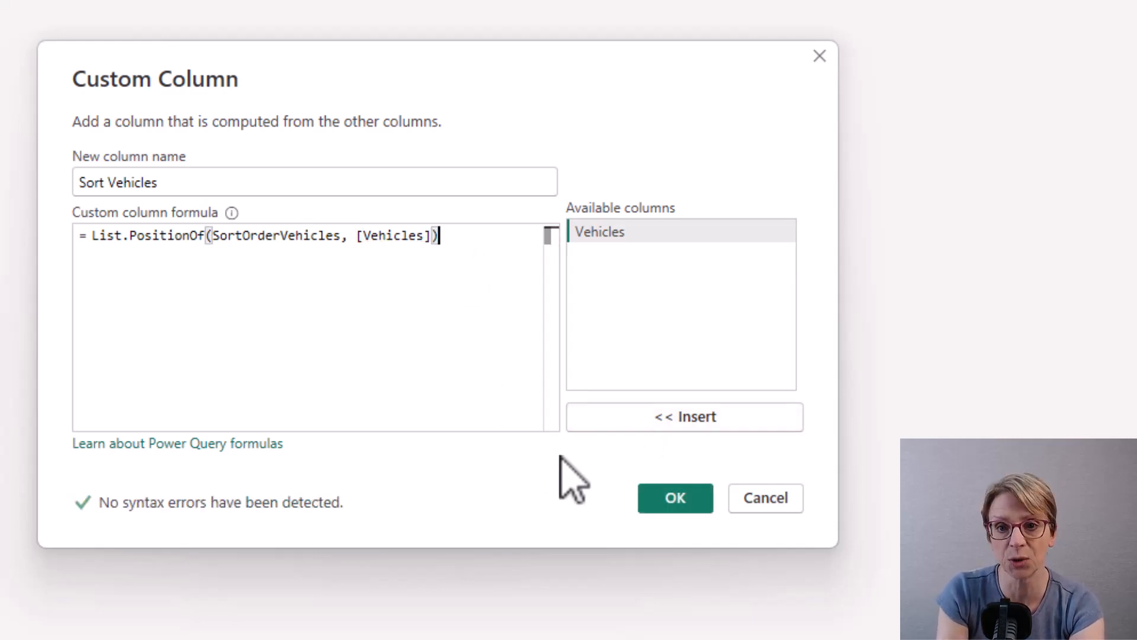
{"action": "left_click", "coordinate": [674, 498]}
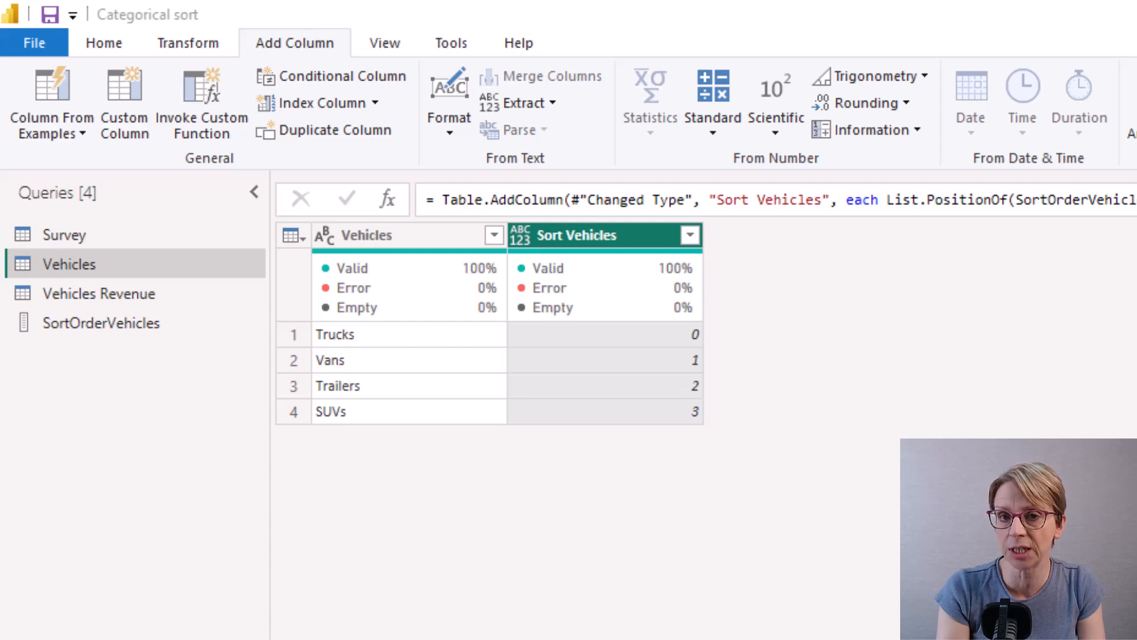
{"action": "mouse_move", "coordinate": [644, 473]}
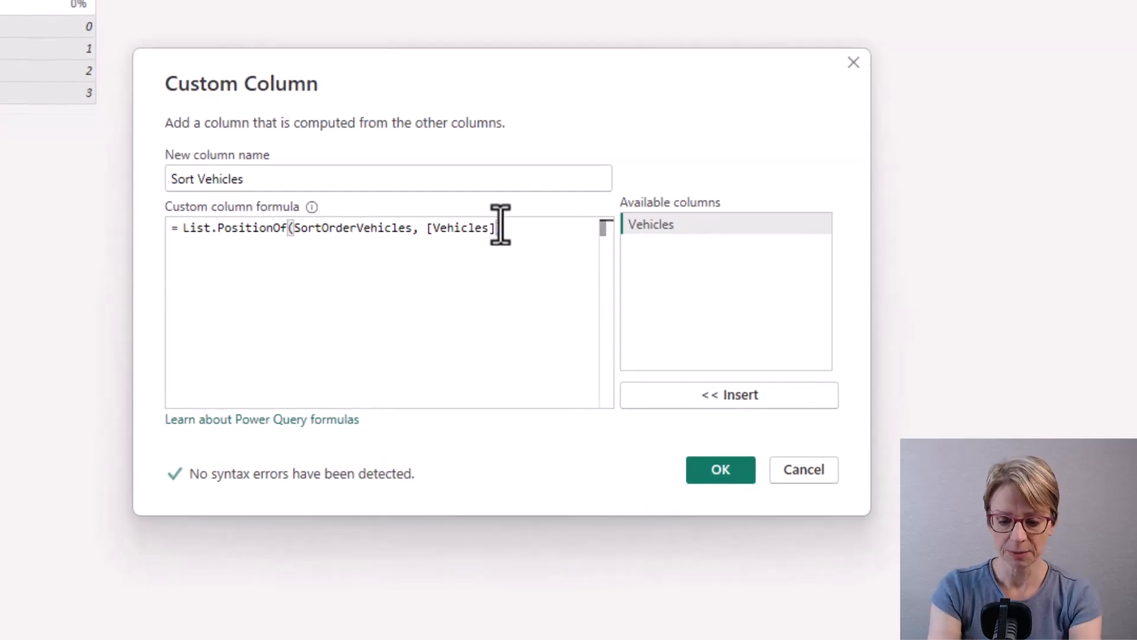
- Append +1 to the Sort Vehicles formula and store the column as Whole Number
{"action": "type", "text": "+1"}
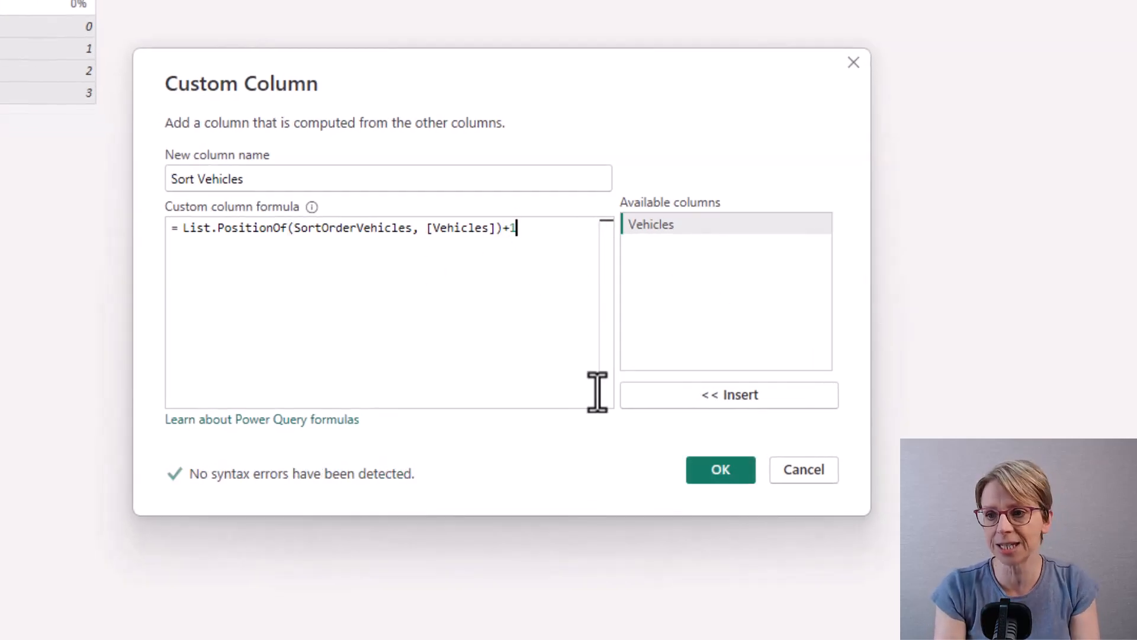
{"action": "left_click", "coordinate": [719, 469]}
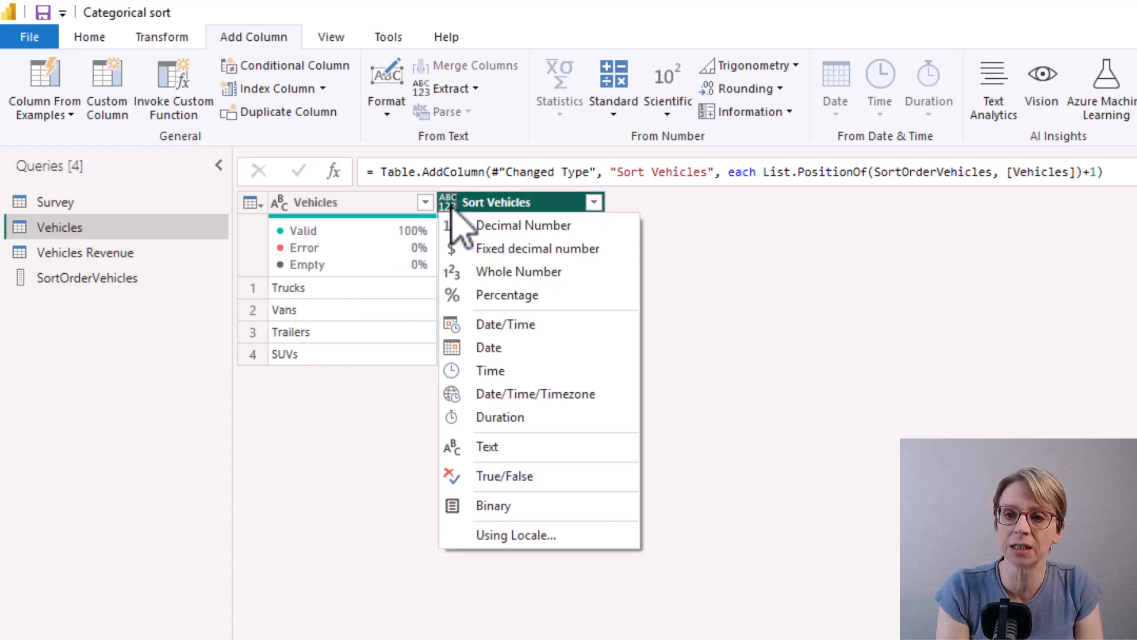
{"action": "mouse_move", "coordinate": [519, 271]}
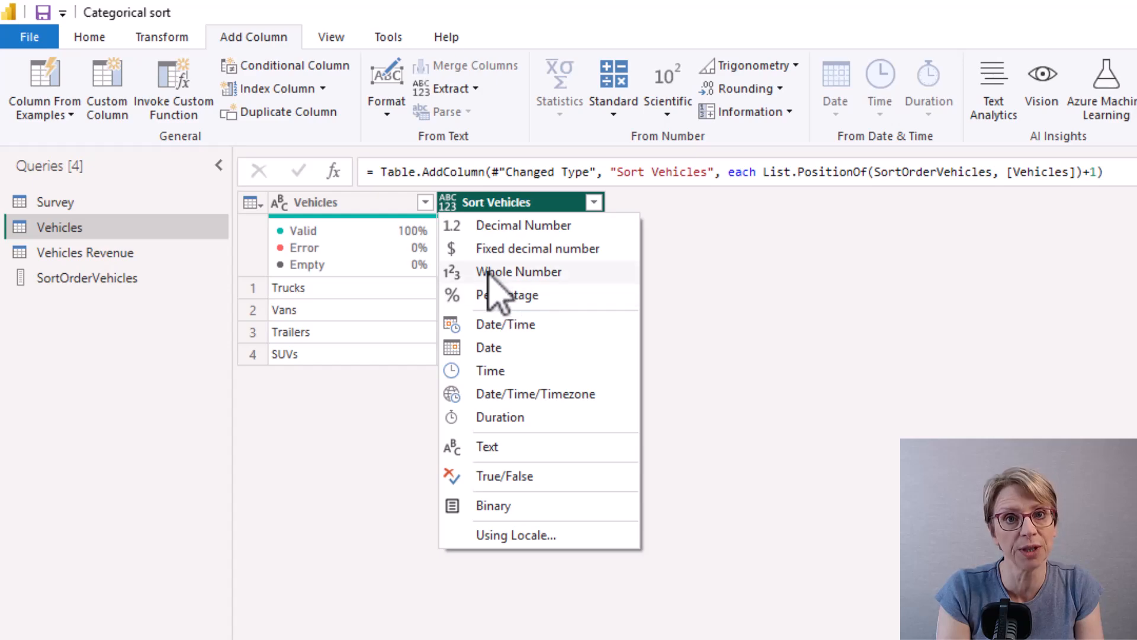
{"action": "left_click", "coordinate": [519, 271]}
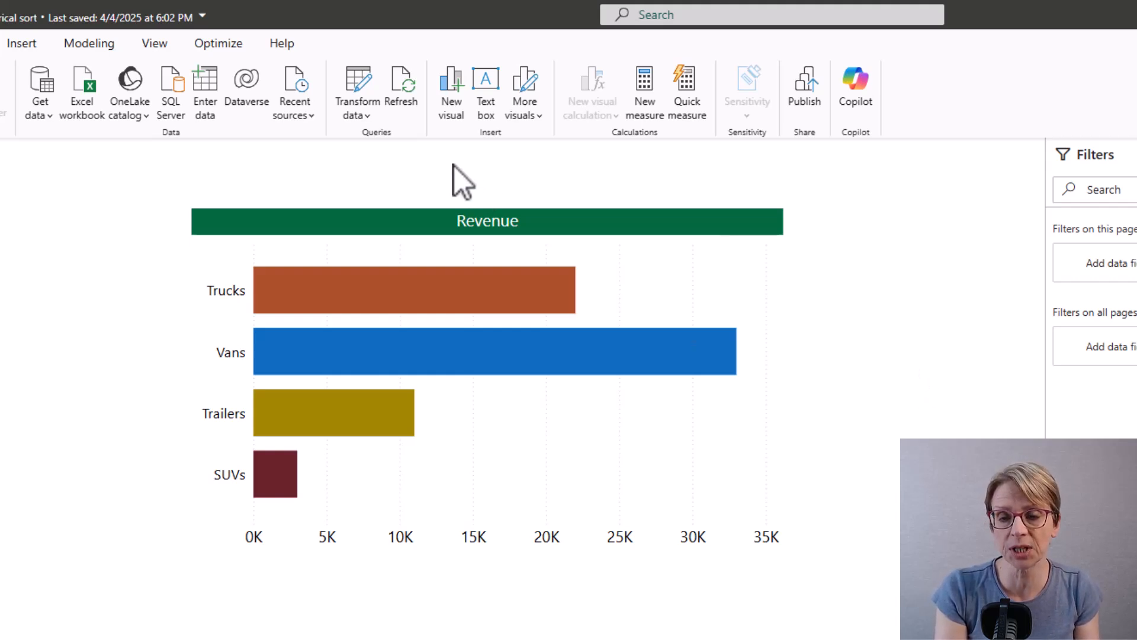
- Reopen the Power Query Editor on the Vehicles query, now showing Campervan at 0
{"action": "left_click", "coordinate": [356, 95]}
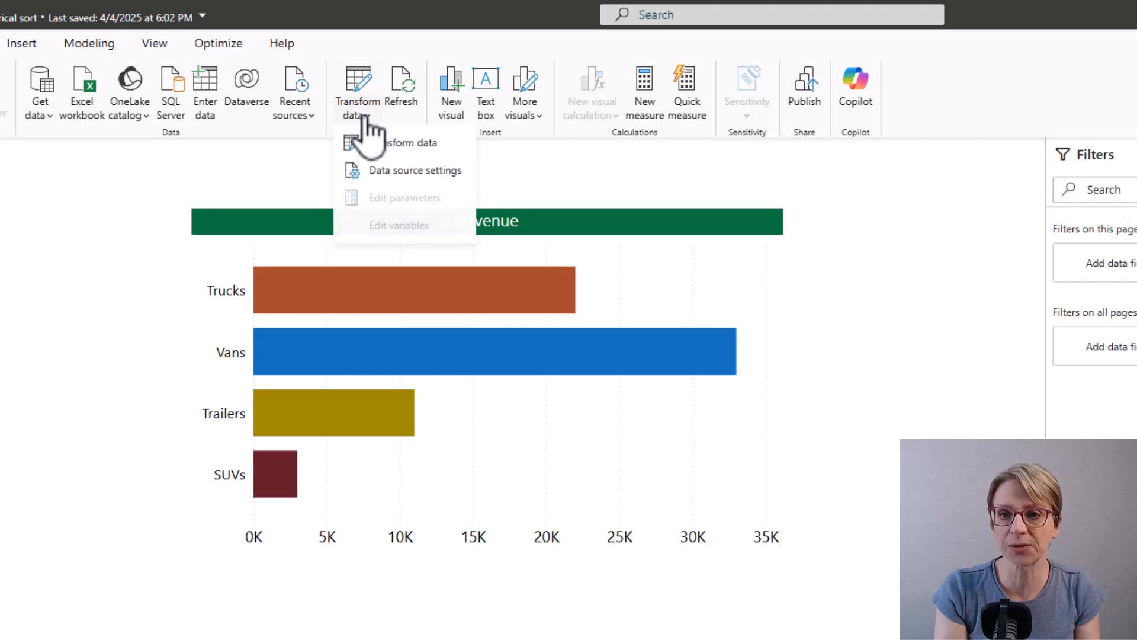
{"action": "left_click", "coordinate": [408, 143]}
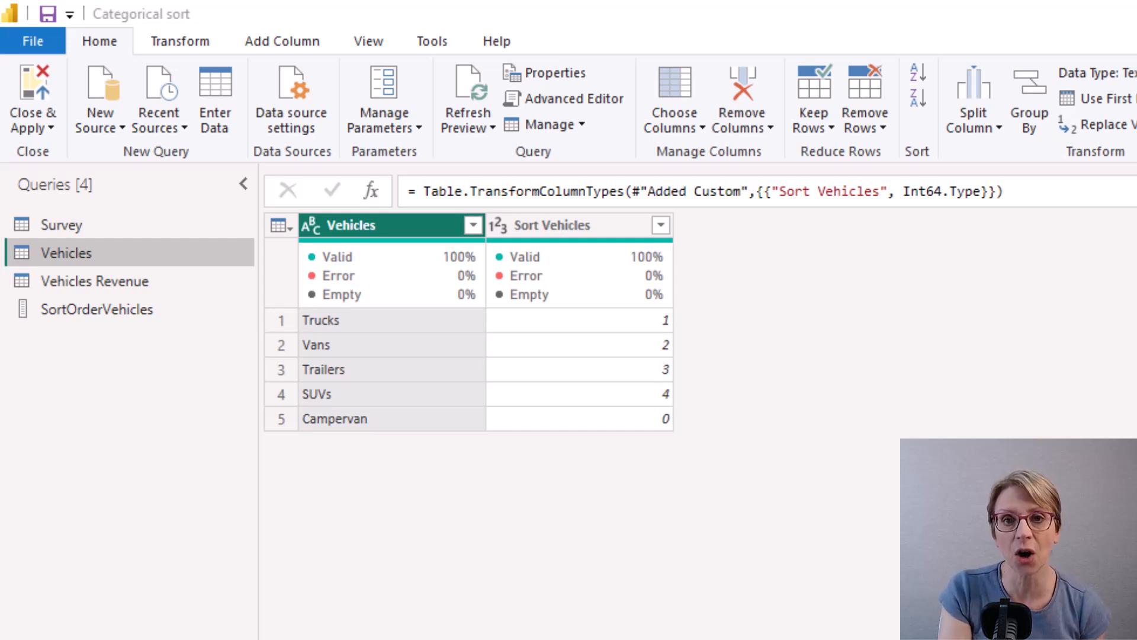
{"action": "mouse_move", "coordinate": [68, 417]}
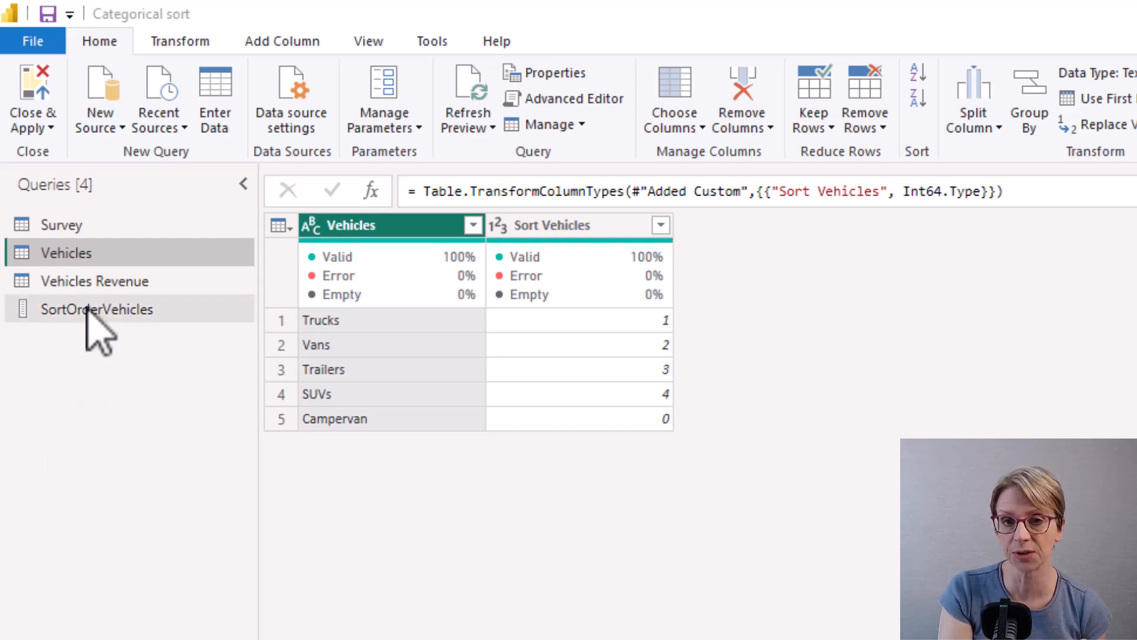
- Insert "Campervan", before "SUVs" in the SortOrderVehicles list and return to the Vehicles query
{"action": "left_click", "coordinate": [94, 309]}
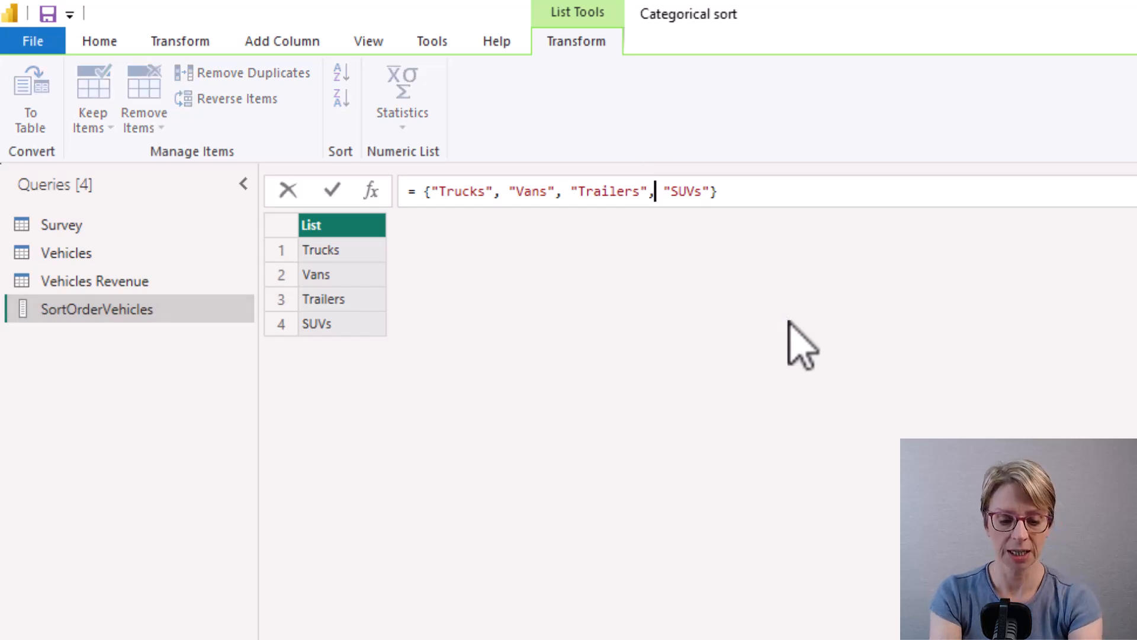
{"action": "type", "text": "\"Camper\""}
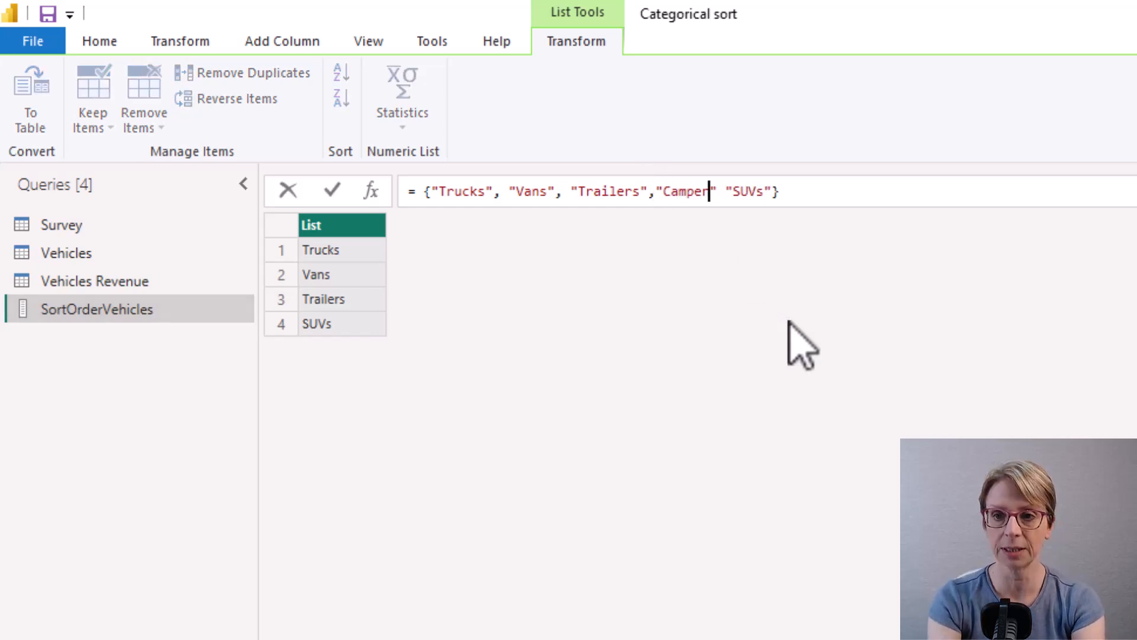
{"action": "type", "text": "van"}
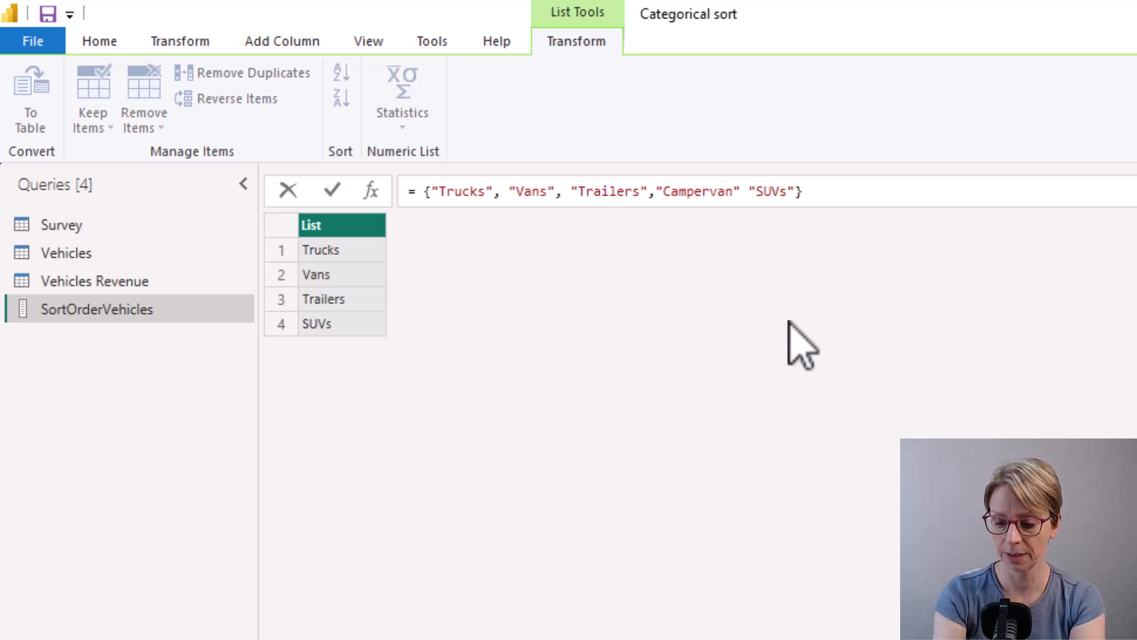
{"action": "type", "text": ","}
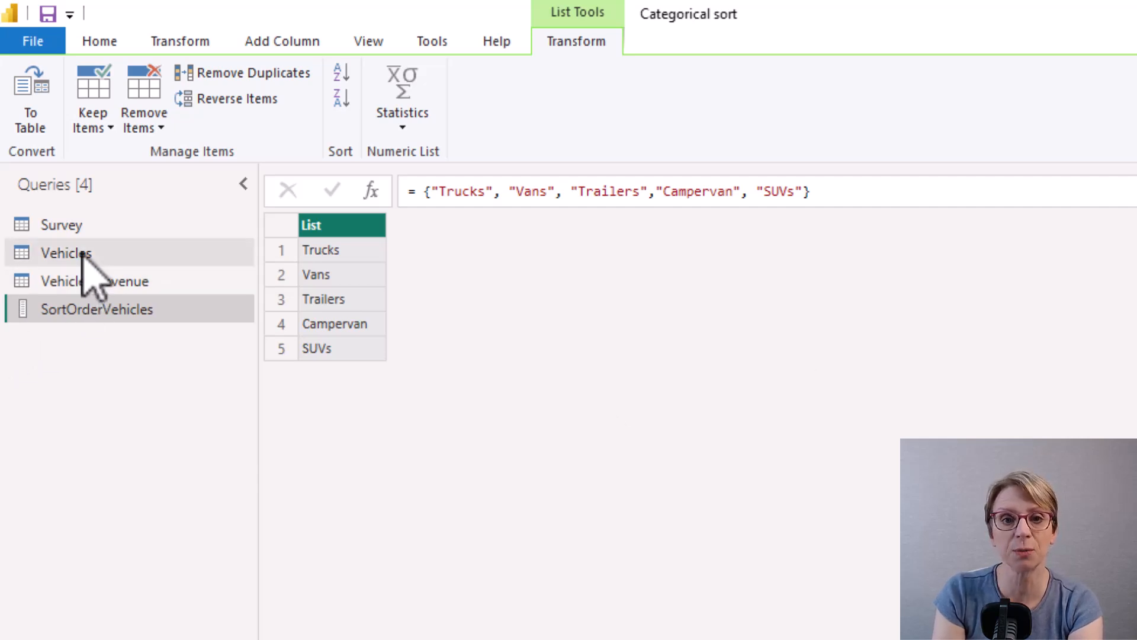
{"action": "left_click", "coordinate": [67, 253]}
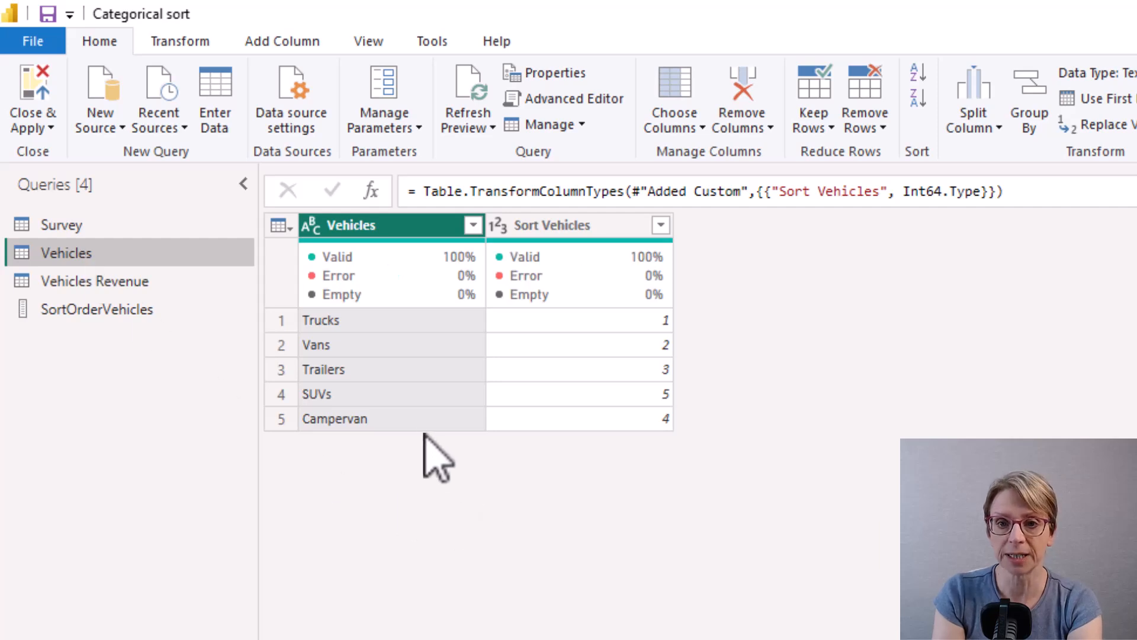
{"action": "mouse_move", "coordinate": [570, 435]}
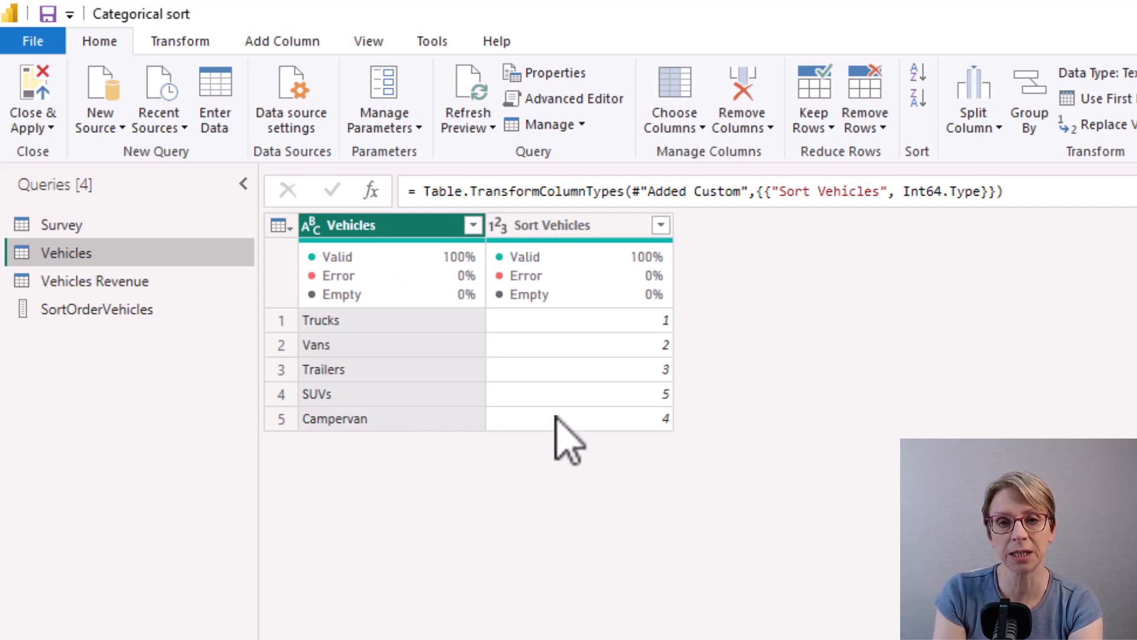
{"action": "mouse_move", "coordinate": [566, 446]}
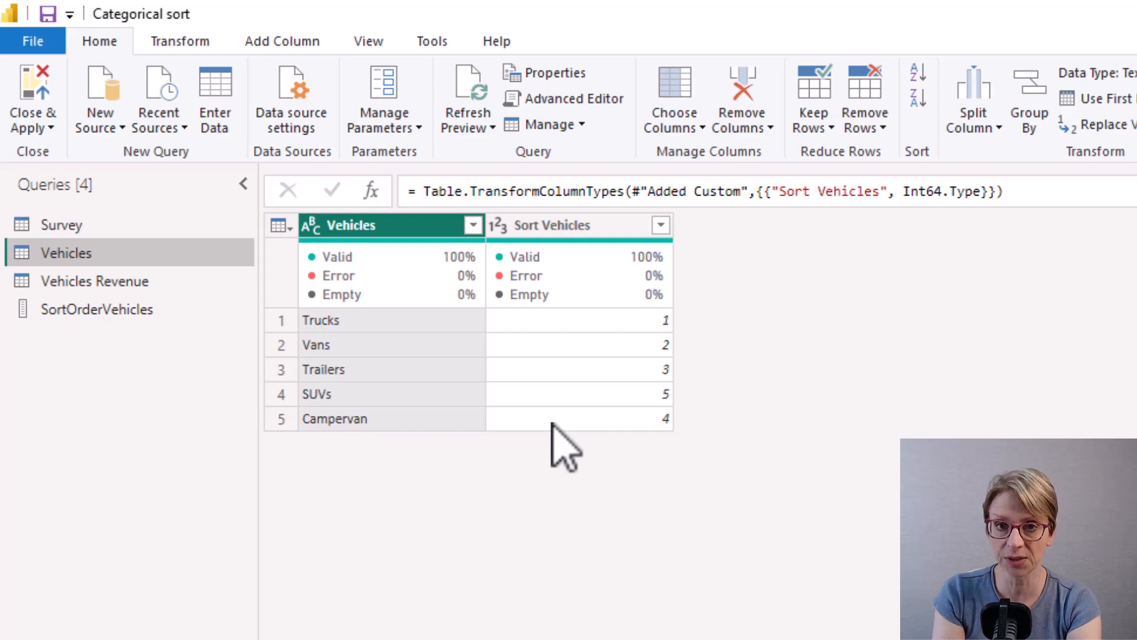
{"action": "mouse_move", "coordinate": [86, 199]}
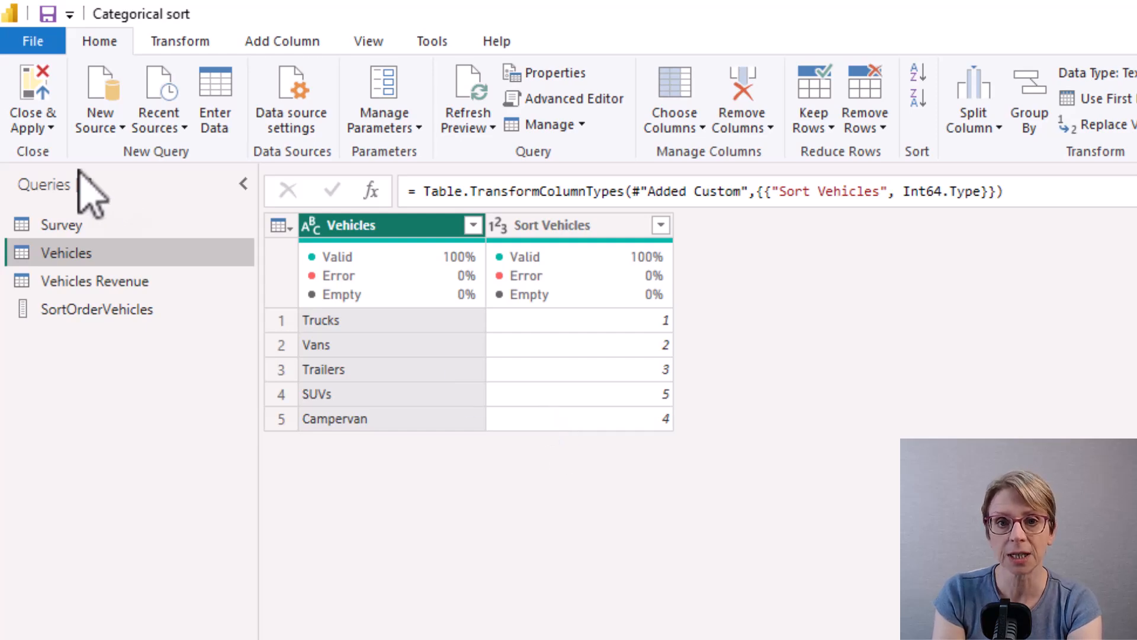